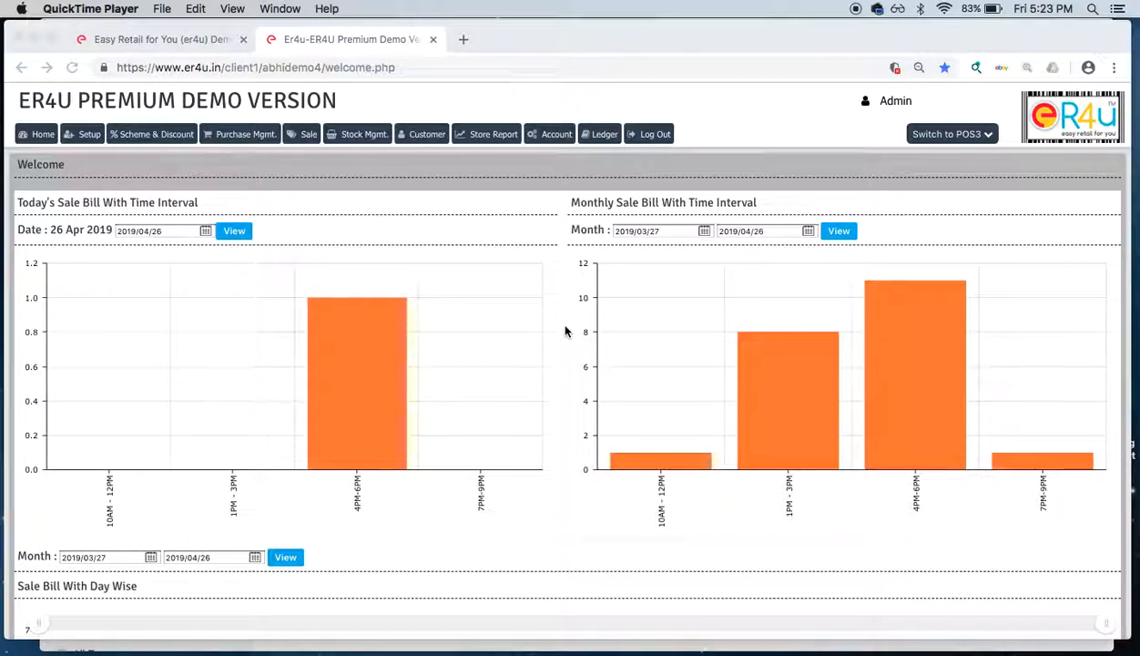
{"action": "mouse_move", "coordinate": [431, 312]}
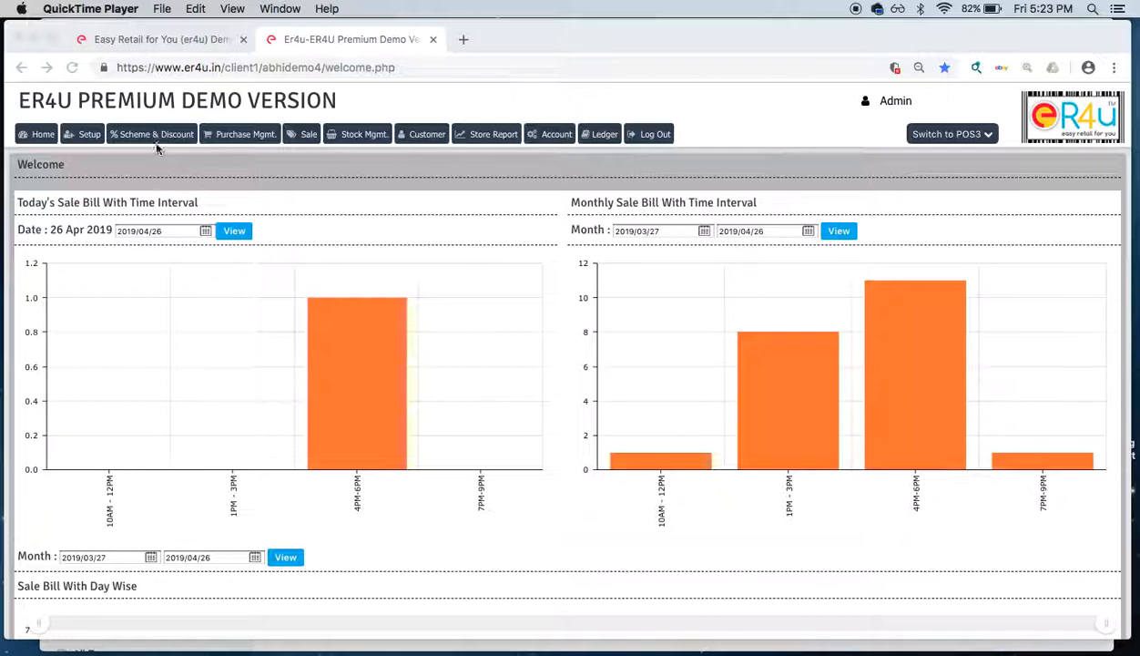
Step: Go from the sales dashboard to the Scheme & Discount page
{"action": "left_click", "coordinate": [155, 133]}
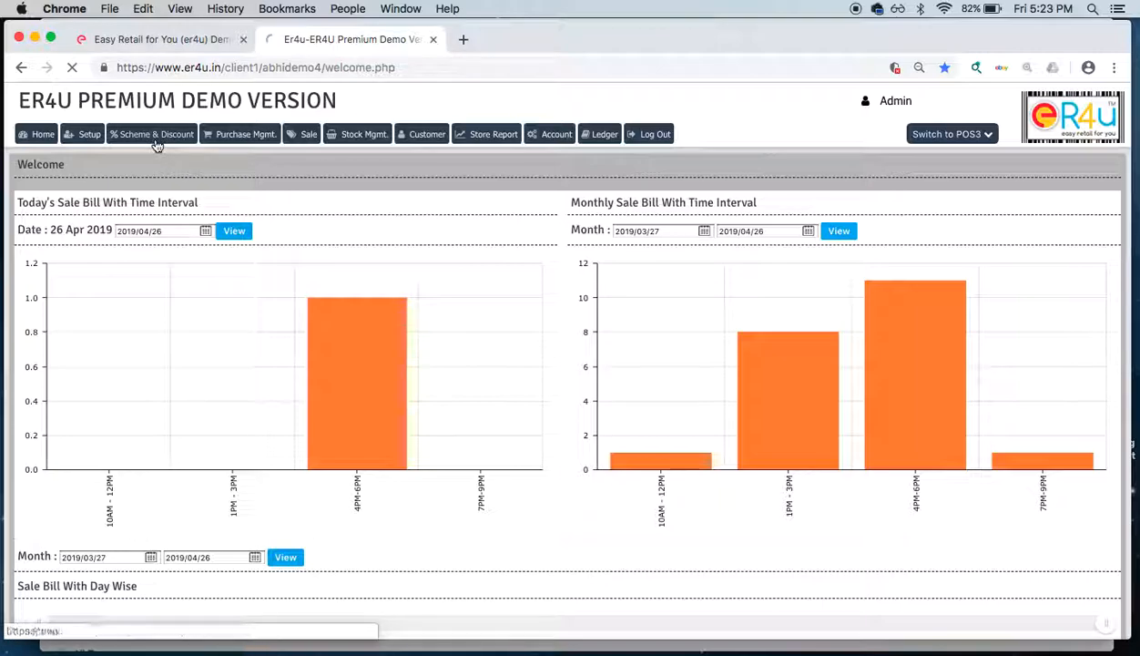
Step: Begin a 'Wednesday offer' scheme for ER4U Premium Demo Version, dated 2019/04/26
{"action": "left_click", "coordinate": [151, 134]}
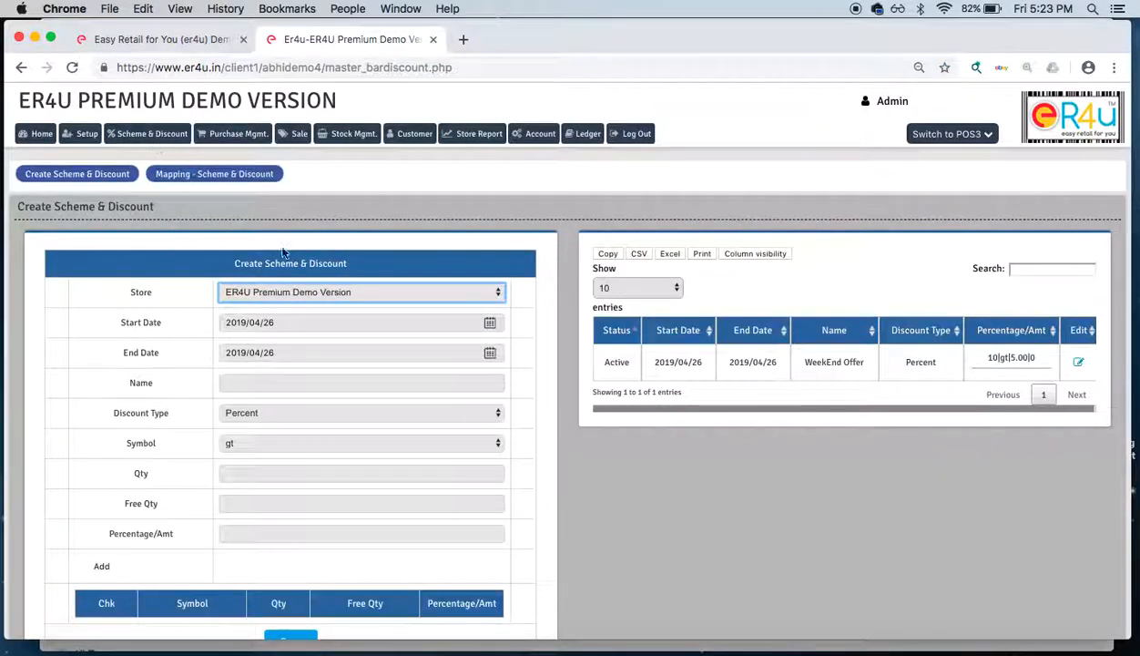
{"action": "mouse_move", "coordinate": [344, 277]}
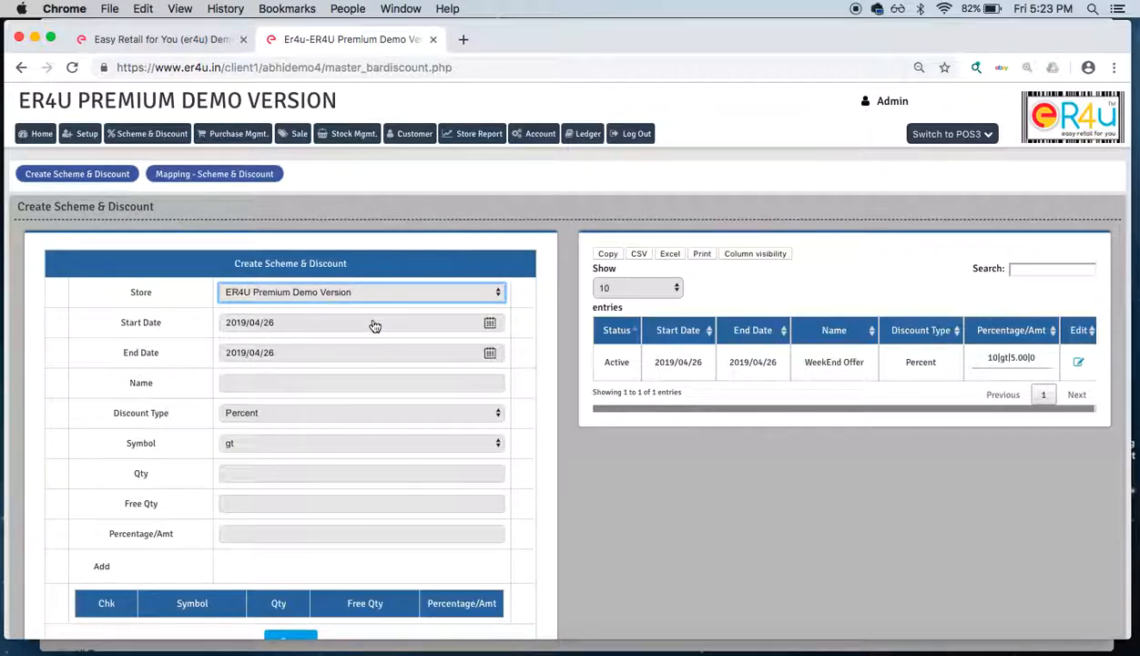
{"action": "scroll", "scroll_direction": "down", "scroll_amount": 3}
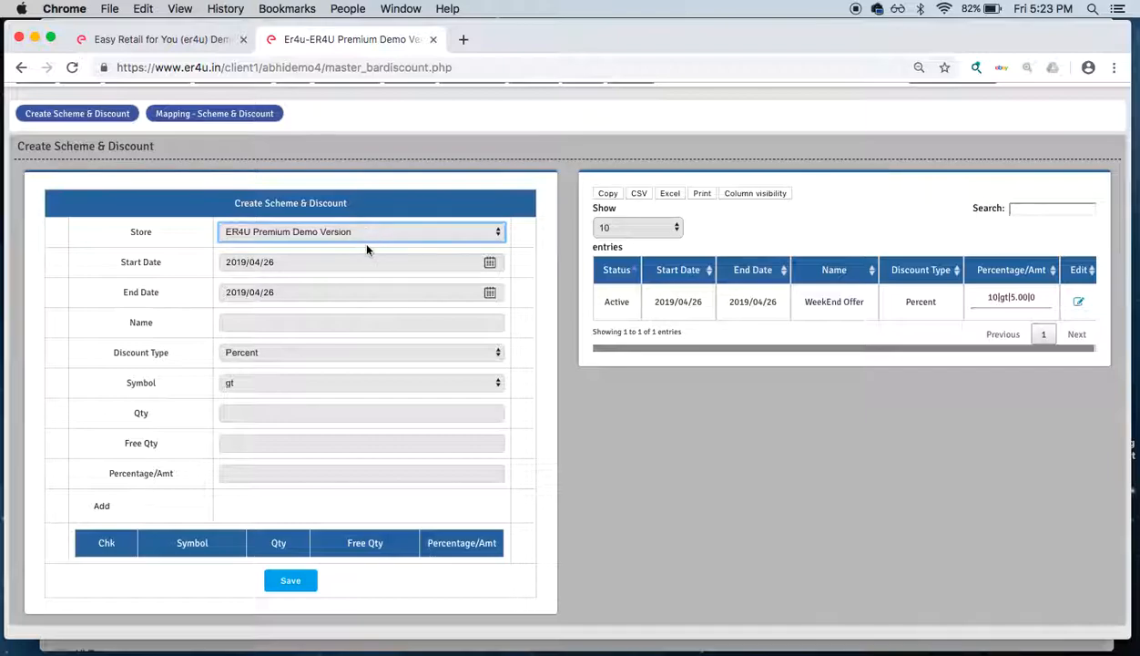
{"action": "left_click", "coordinate": [362, 232]}
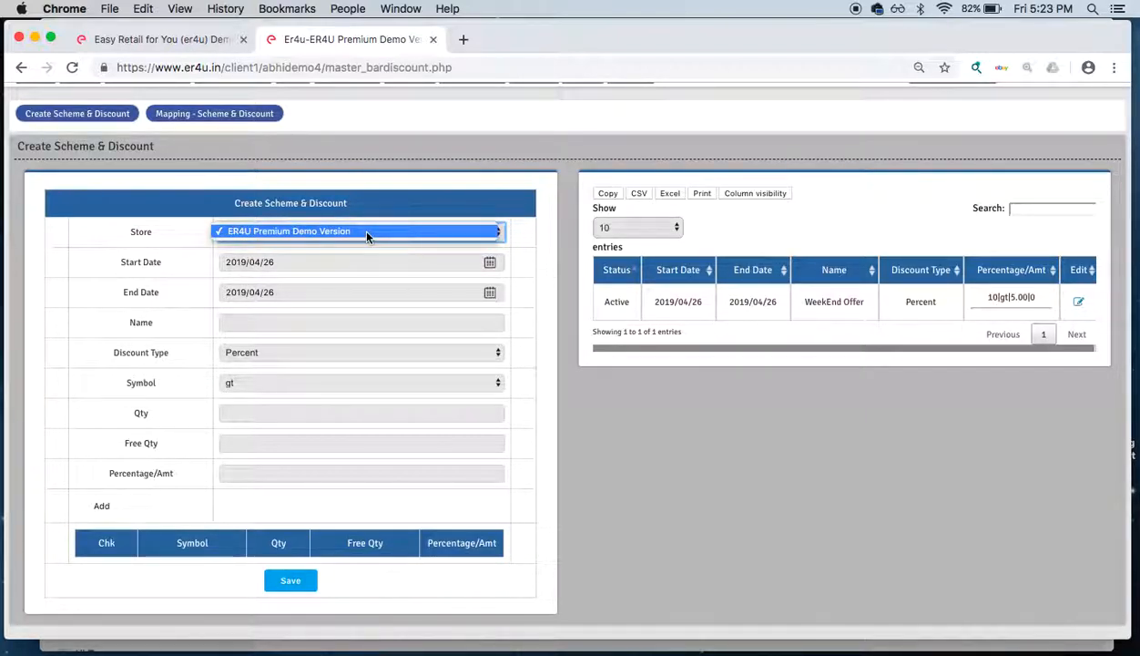
{"action": "left_click", "coordinate": [359, 230]}
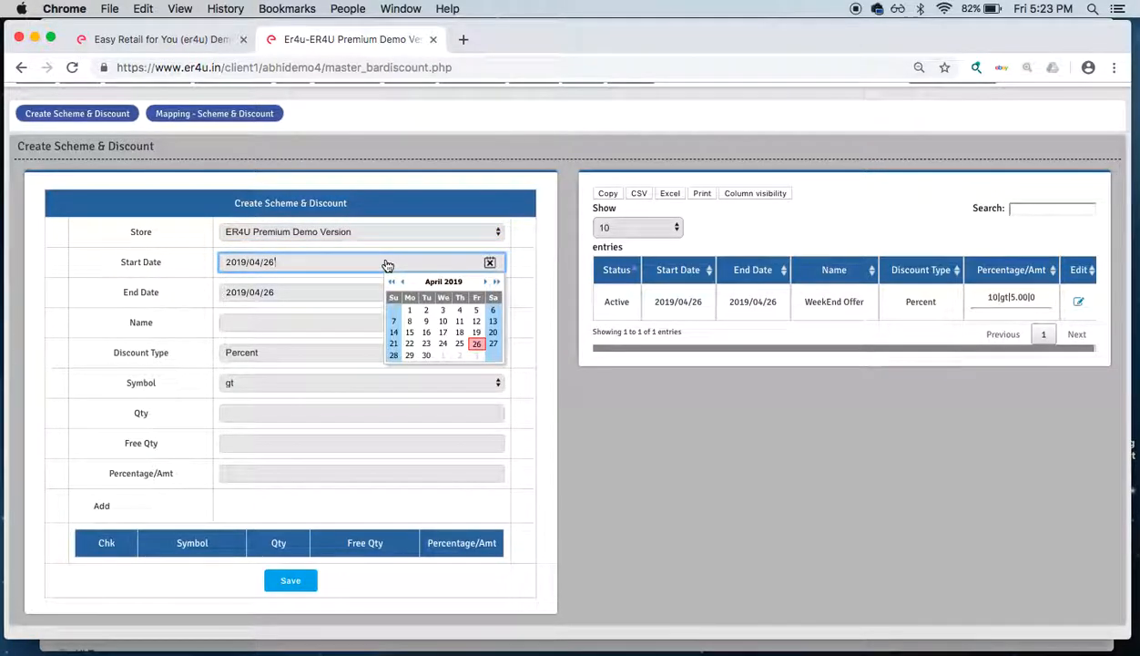
{"action": "left_click", "coordinate": [322, 291]}
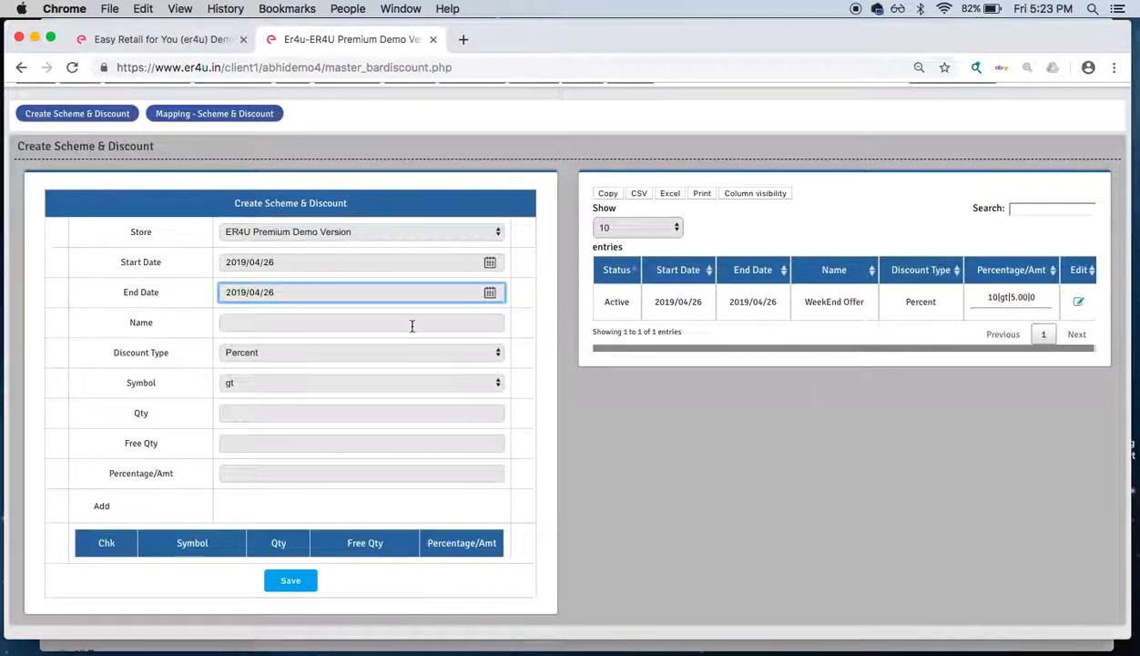
{"action": "type", "text": "WE"}
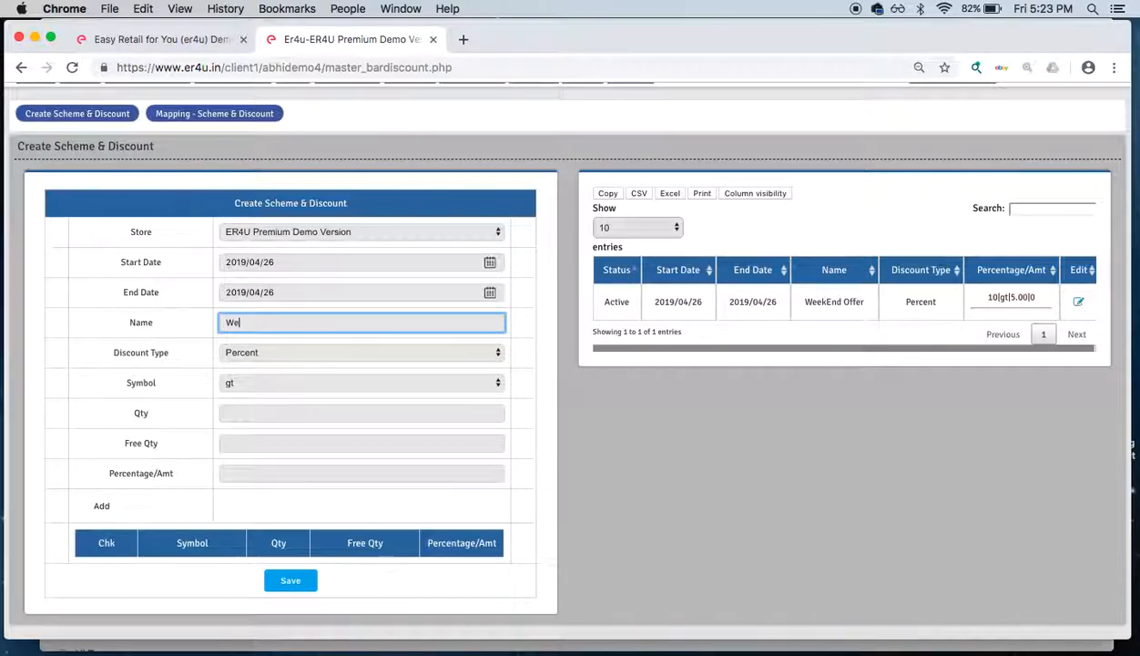
{"action": "type", "text": "dne"}
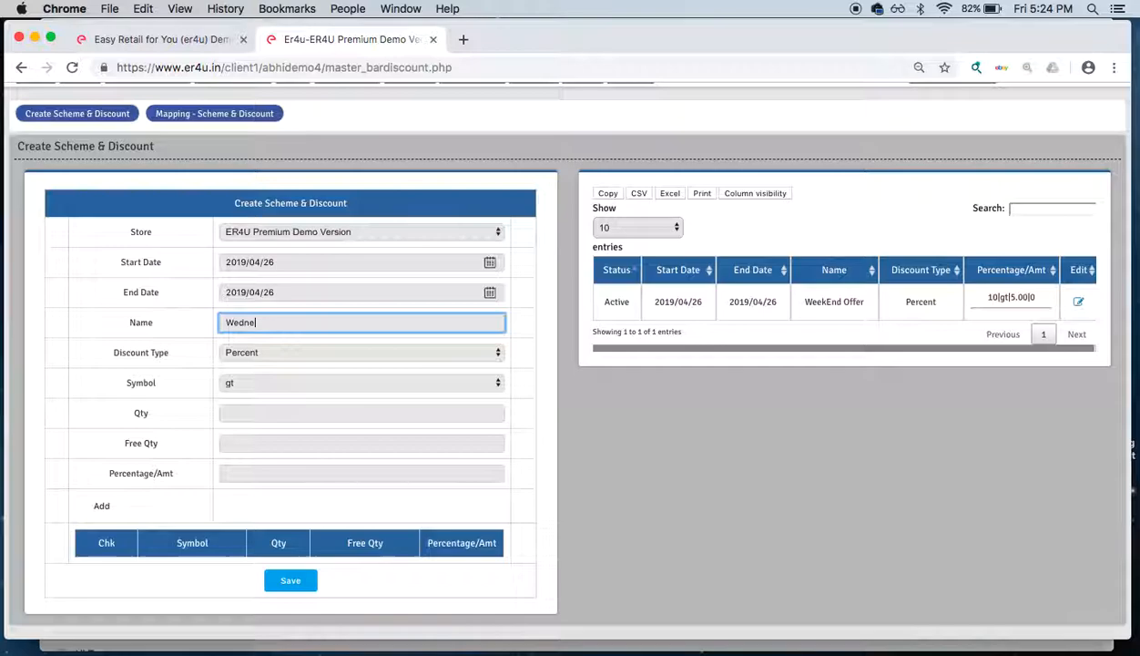
{"action": "type", "text": "sday offer"}
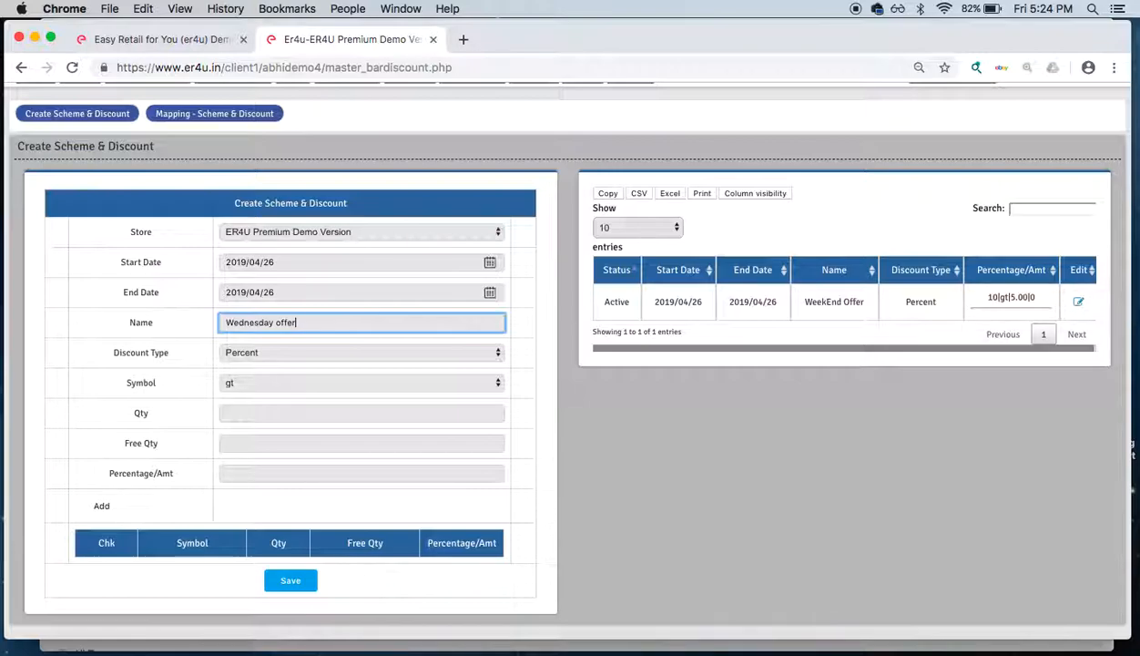
{"action": "left_click", "coordinate": [362, 353]}
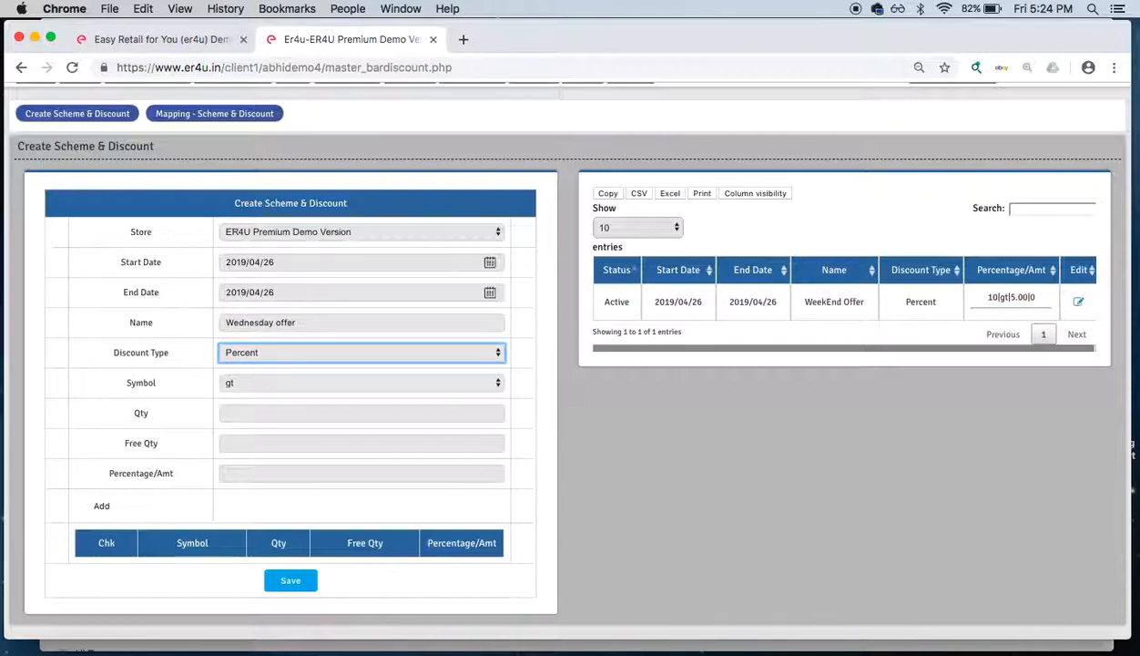
Step: Set the Wednesday offer's discount type to Percent and condition symbol to gt
{"action": "left_click", "coordinate": [362, 352]}
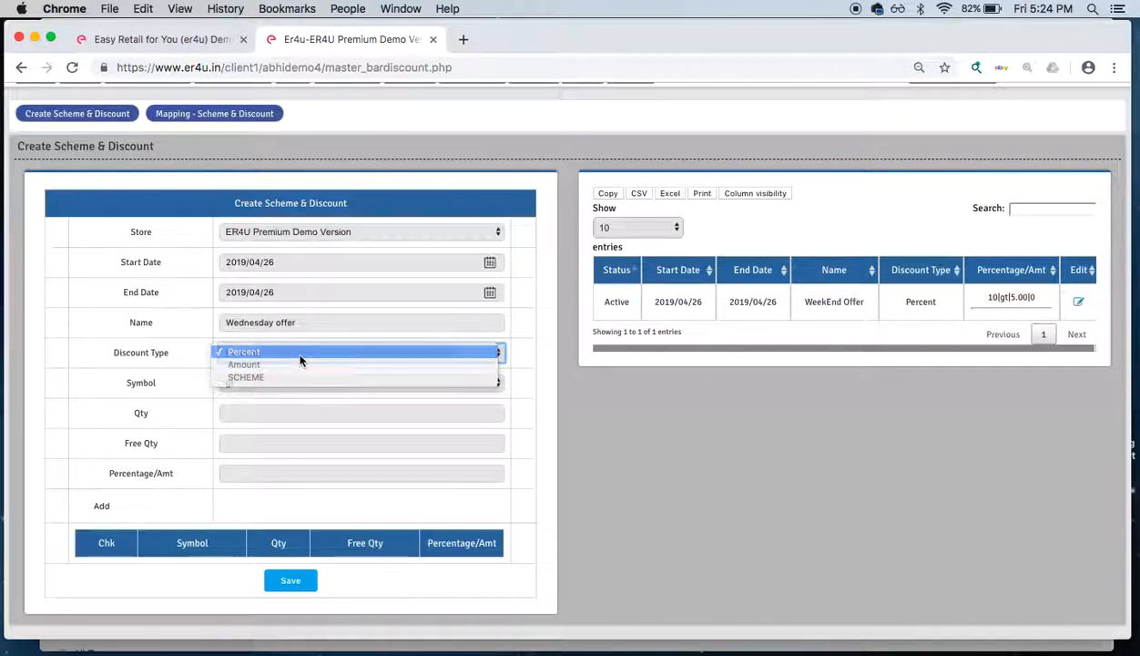
{"action": "mouse_move", "coordinate": [301, 364]}
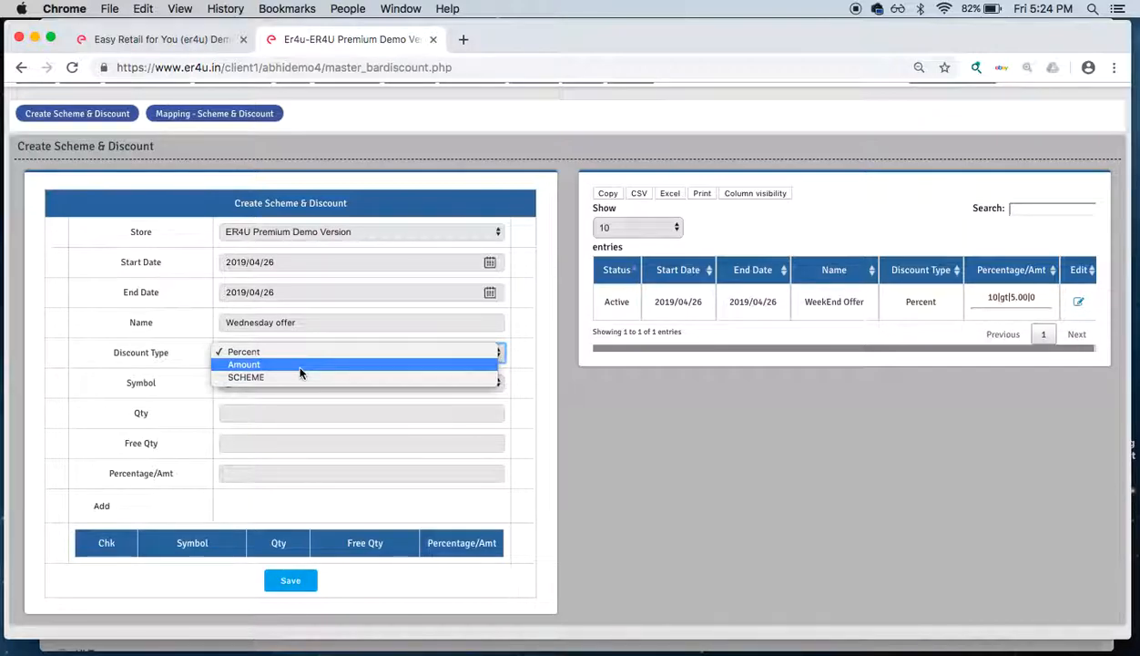
{"action": "mouse_move", "coordinate": [301, 377]}
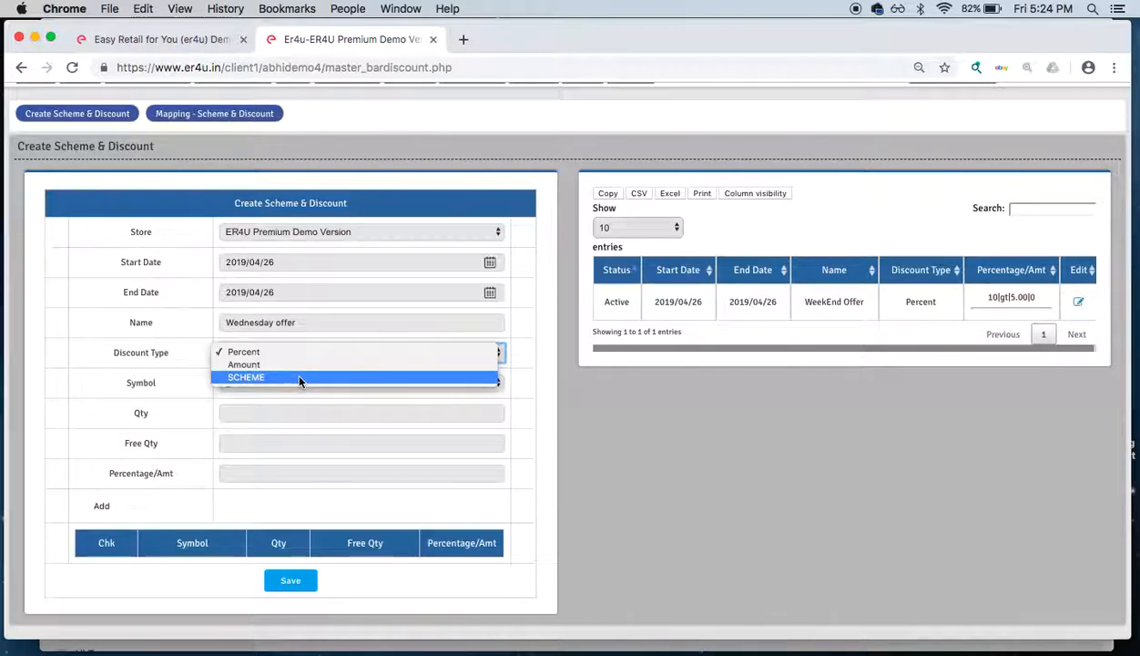
{"action": "left_click", "coordinate": [243, 351]}
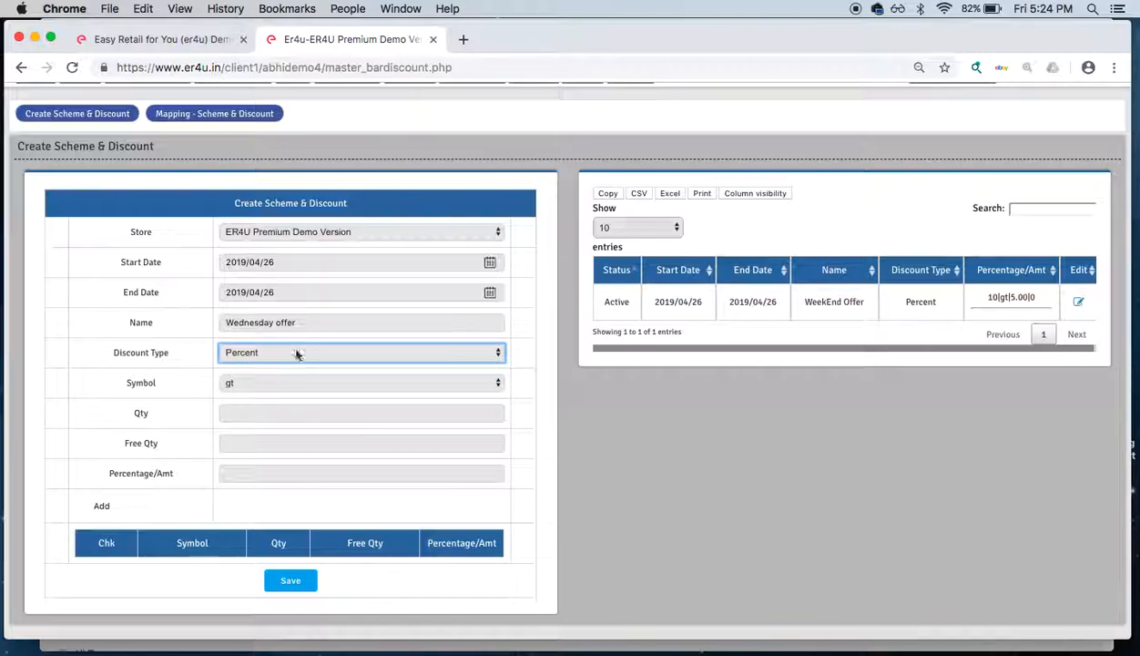
{"action": "mouse_move", "coordinate": [282, 396]}
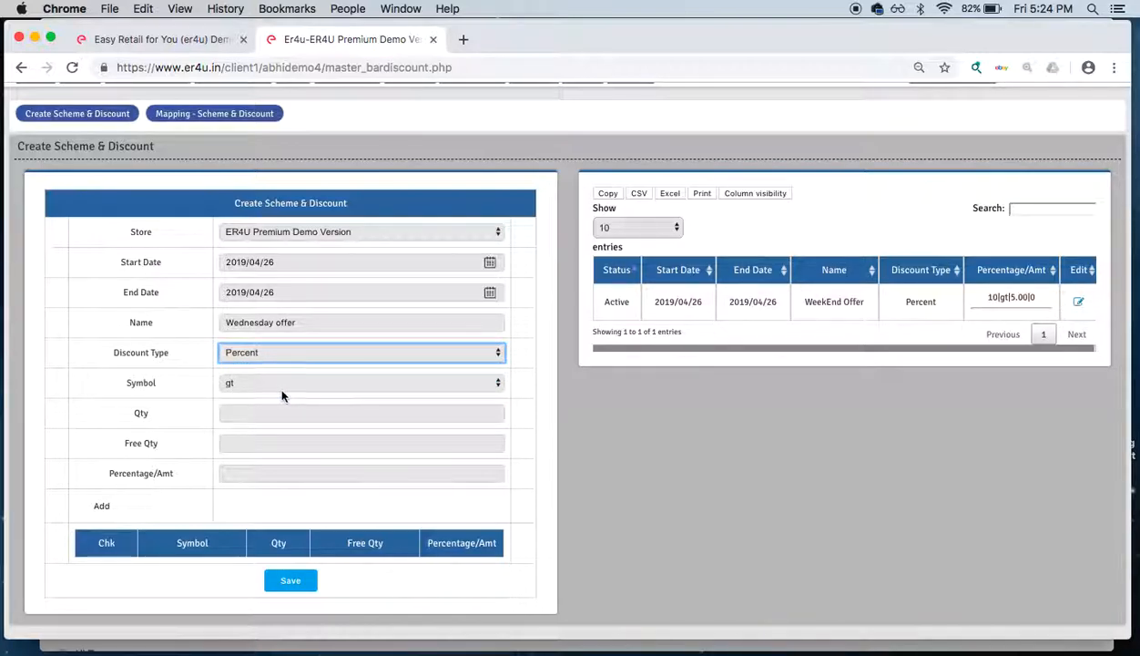
{"action": "left_click", "coordinate": [362, 382]}
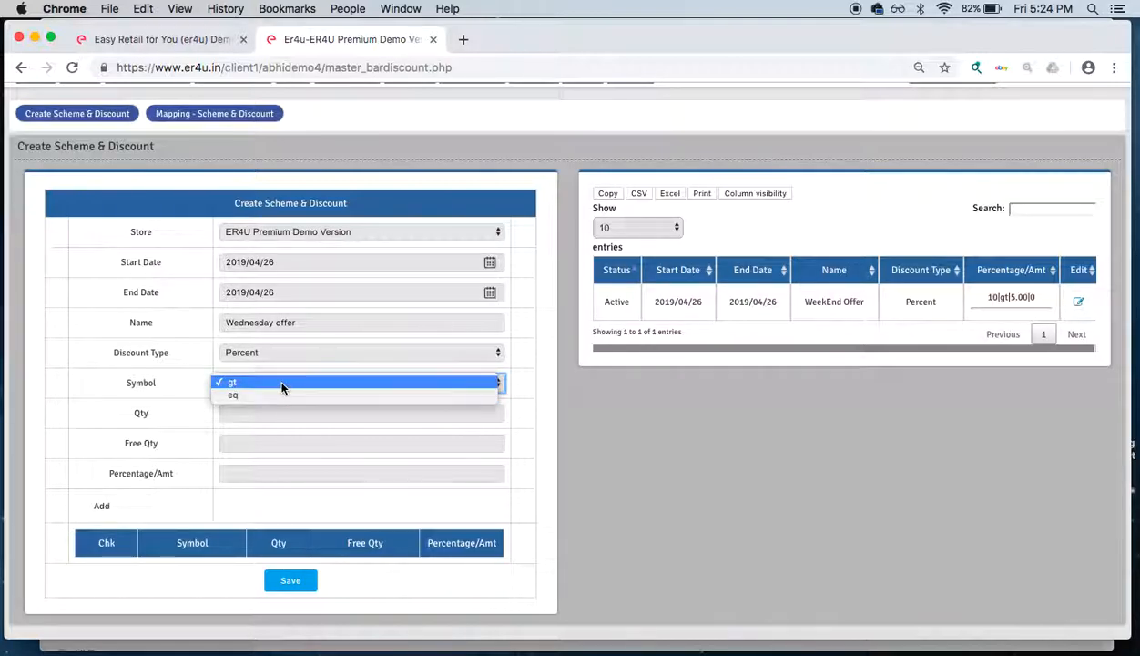
{"action": "left_click", "coordinate": [233, 382]}
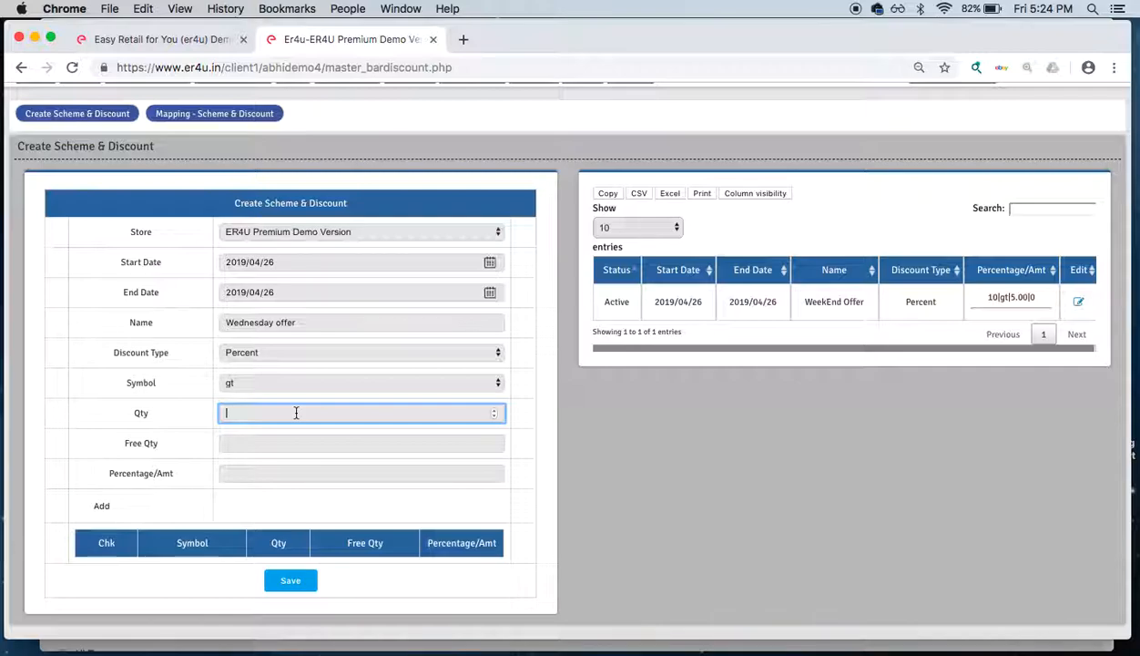
Step: Add the quantity-over-10, 5 percent rule and save the Wednesday offer scheme
{"action": "type", "text": "10"}
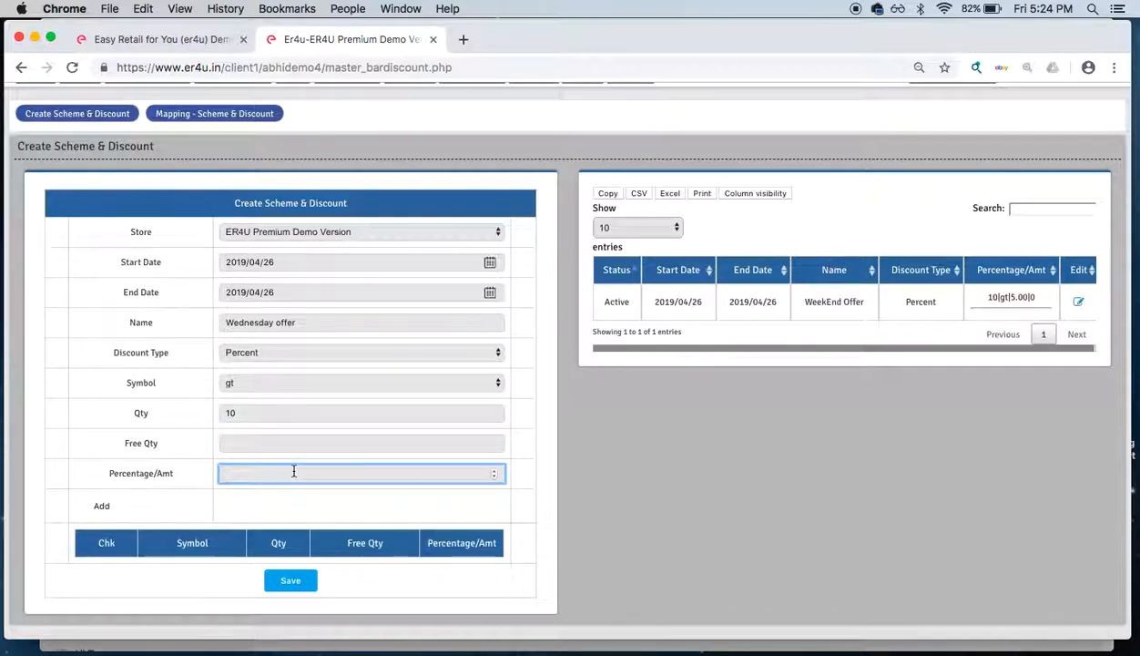
{"action": "type", "text": "5"}
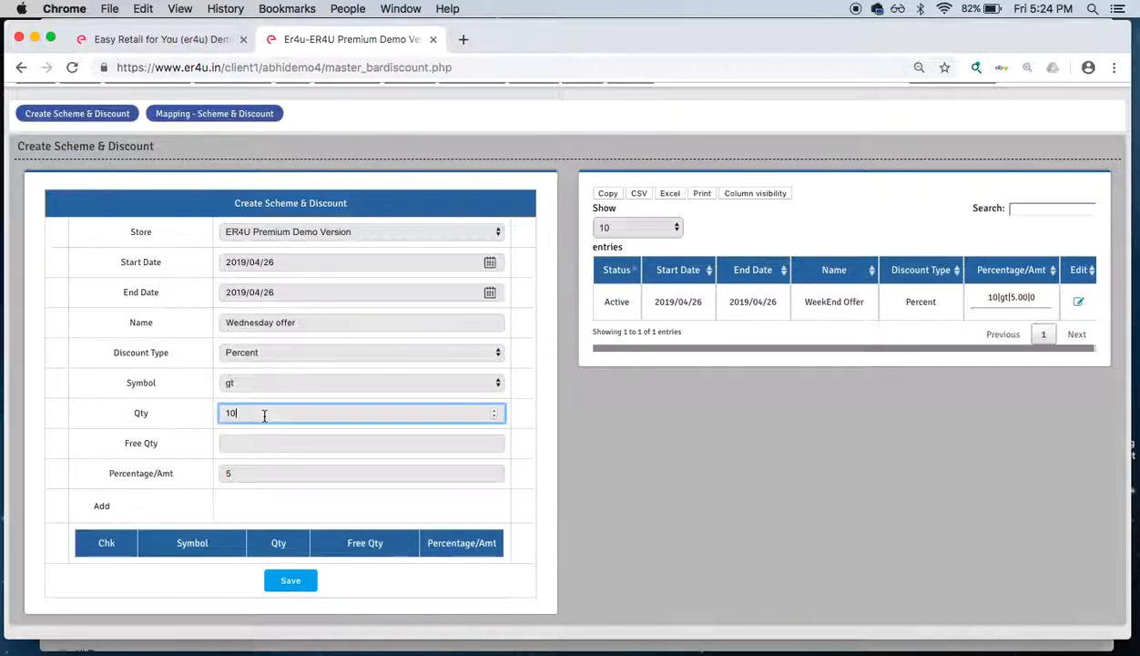
{"action": "left_click", "coordinate": [362, 473]}
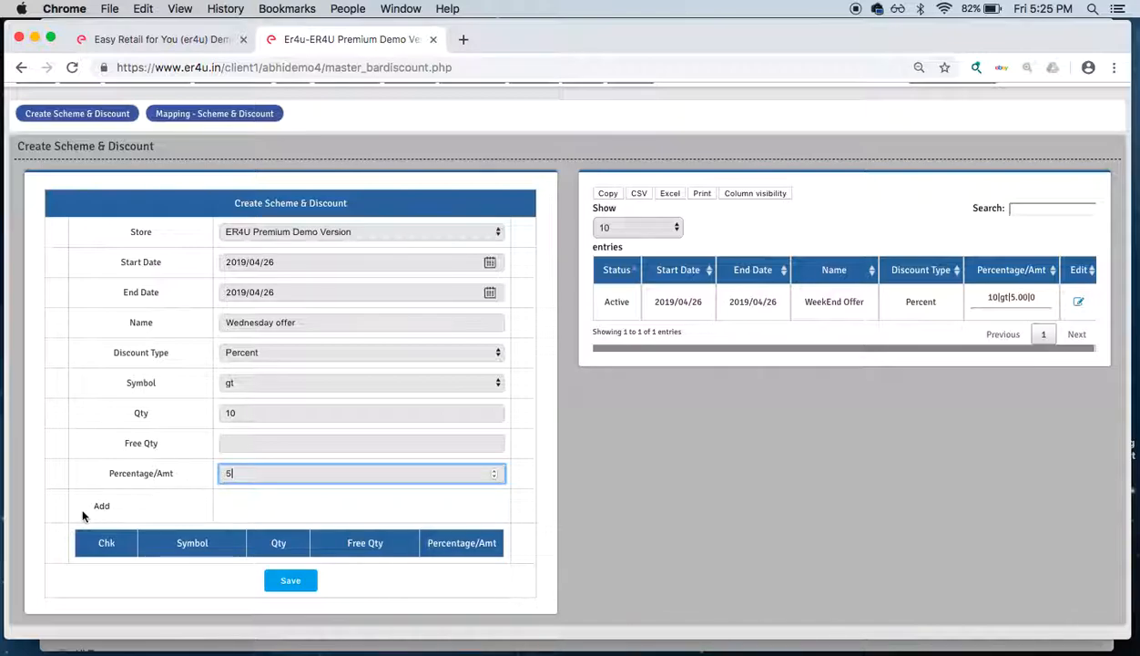
{"action": "left_click", "coordinate": [101, 506]}
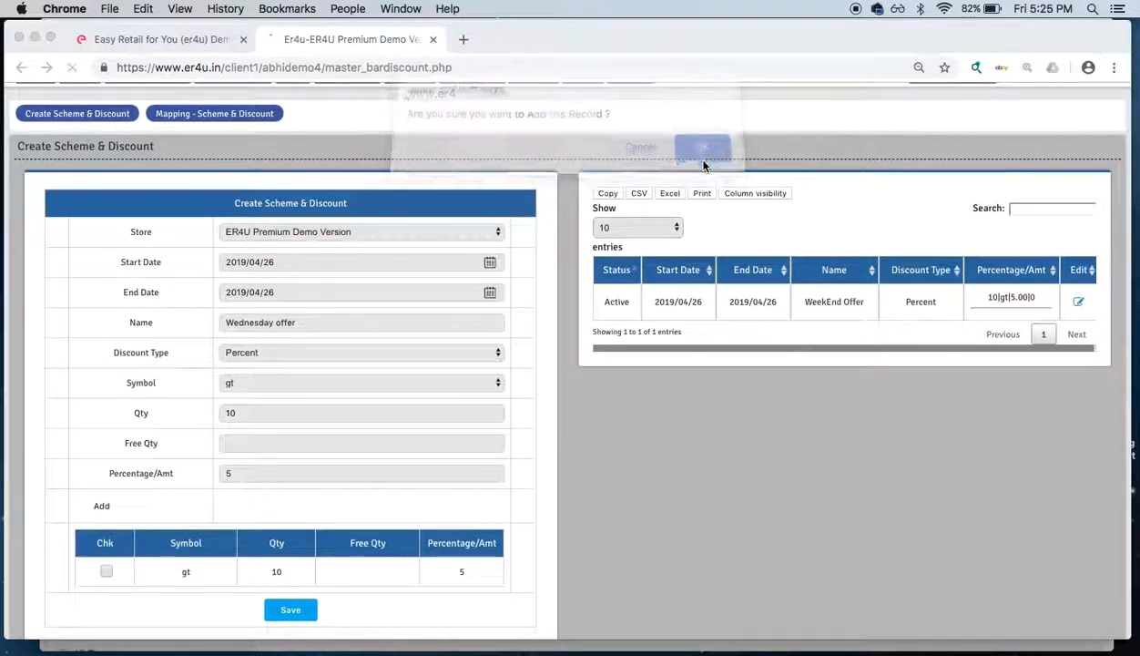
{"action": "left_click", "coordinate": [702, 146]}
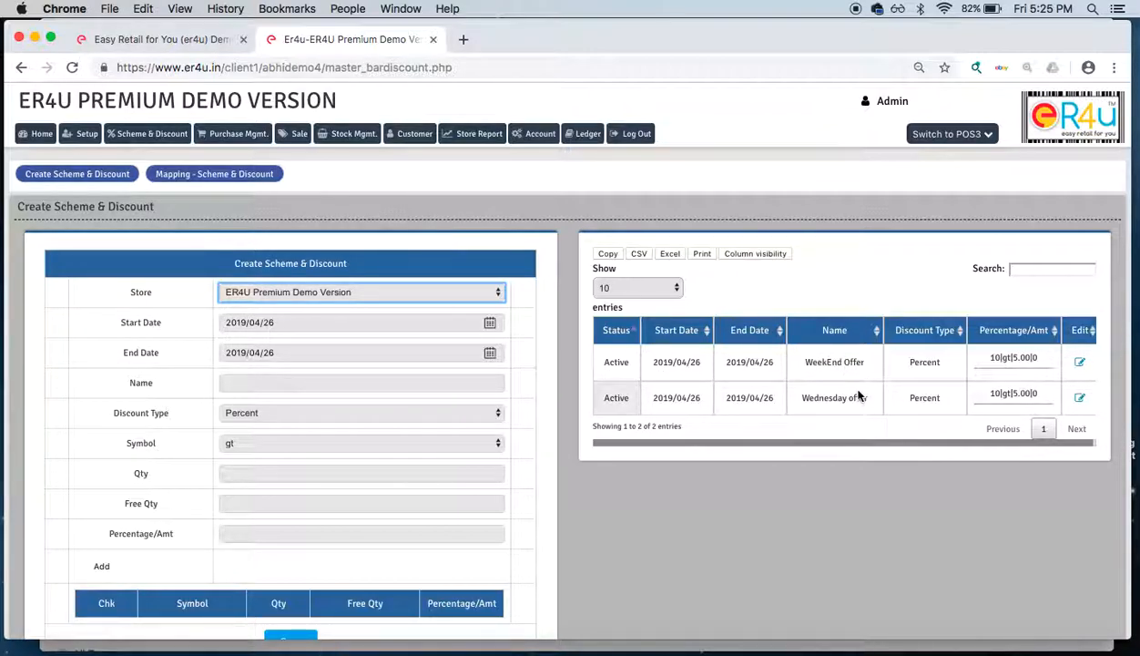
{"action": "mouse_move", "coordinate": [876, 412]}
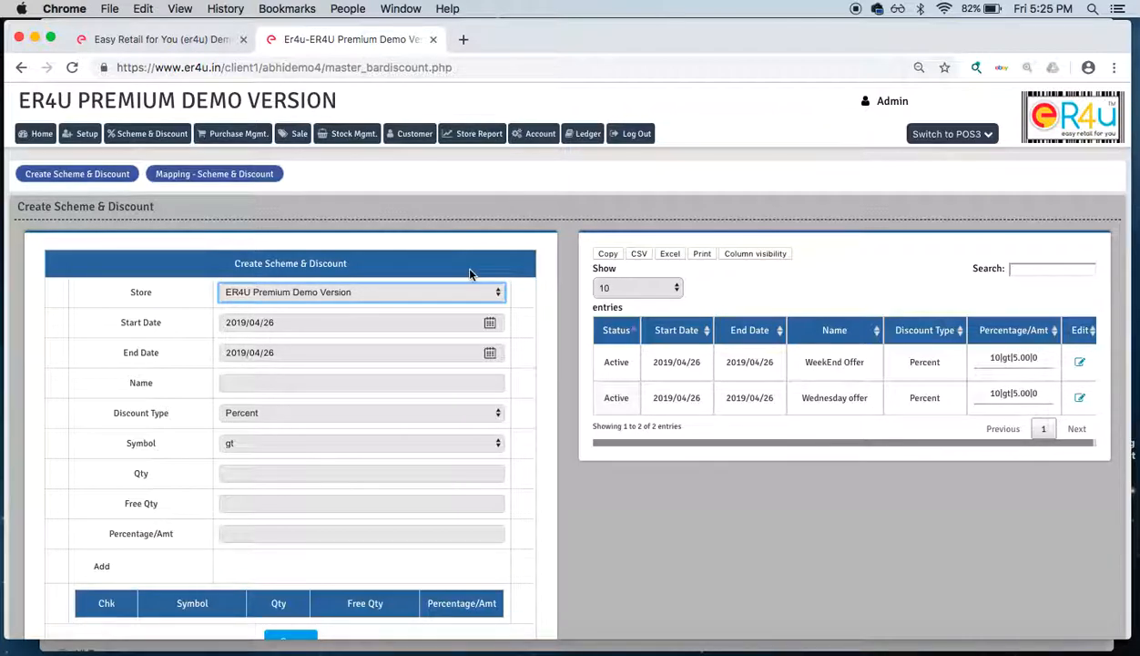
Step: Pick the store, name the scheme 'special scheme', and set its discount type to SCHEME
{"action": "left_click", "coordinate": [361, 291]}
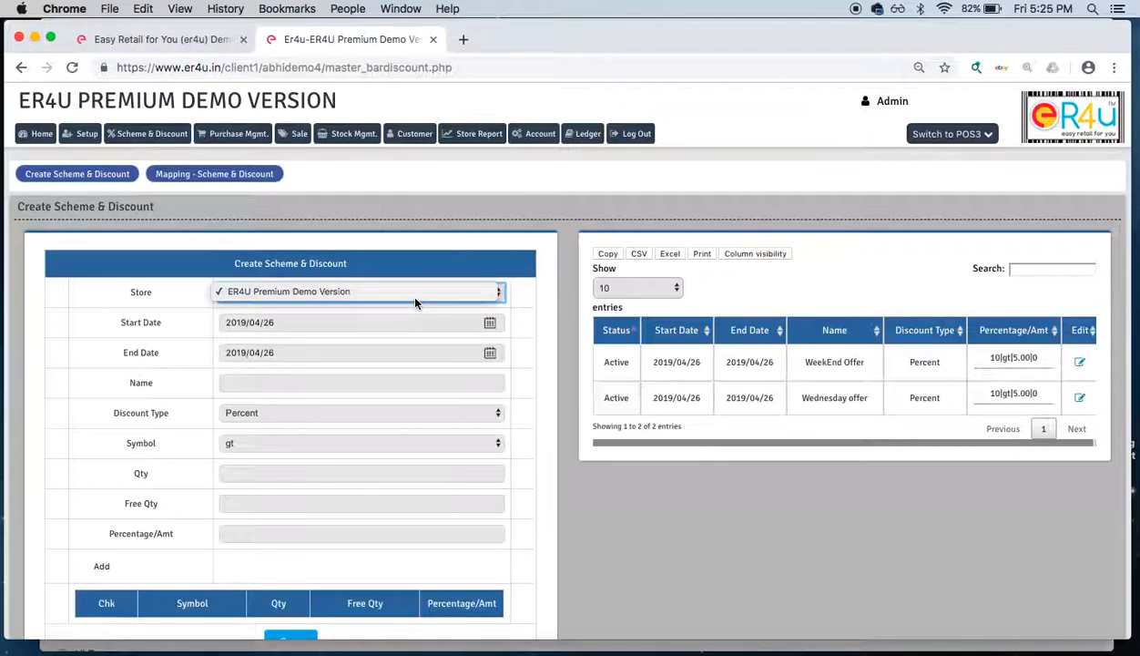
{"action": "left_click", "coordinate": [361, 382]}
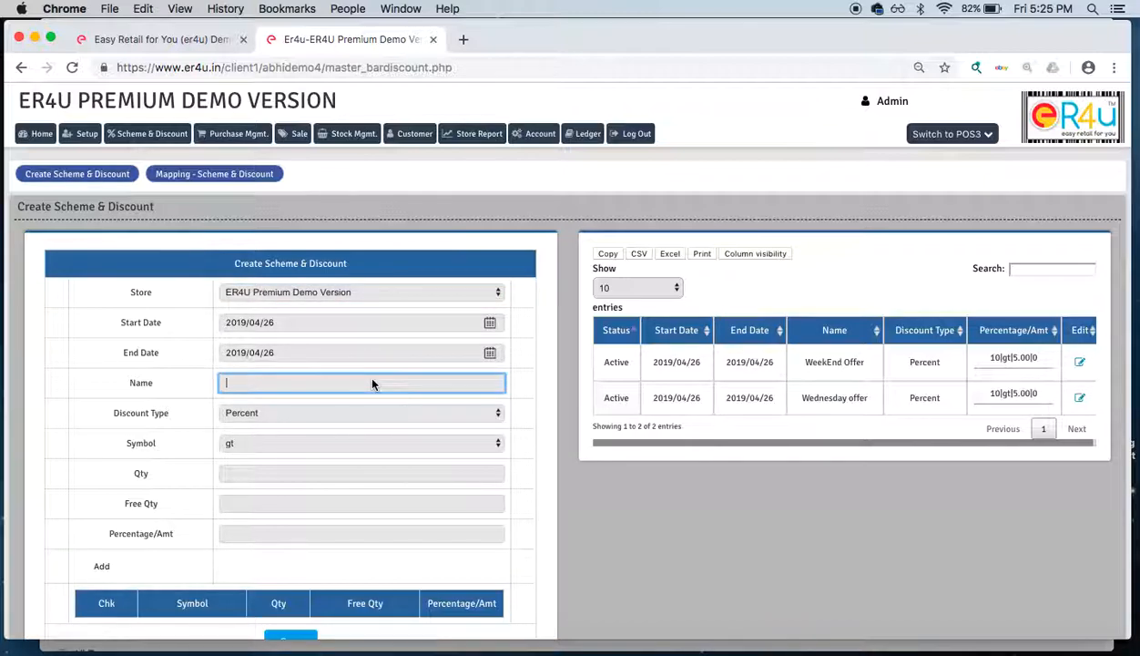
{"action": "type", "text": "special s"}
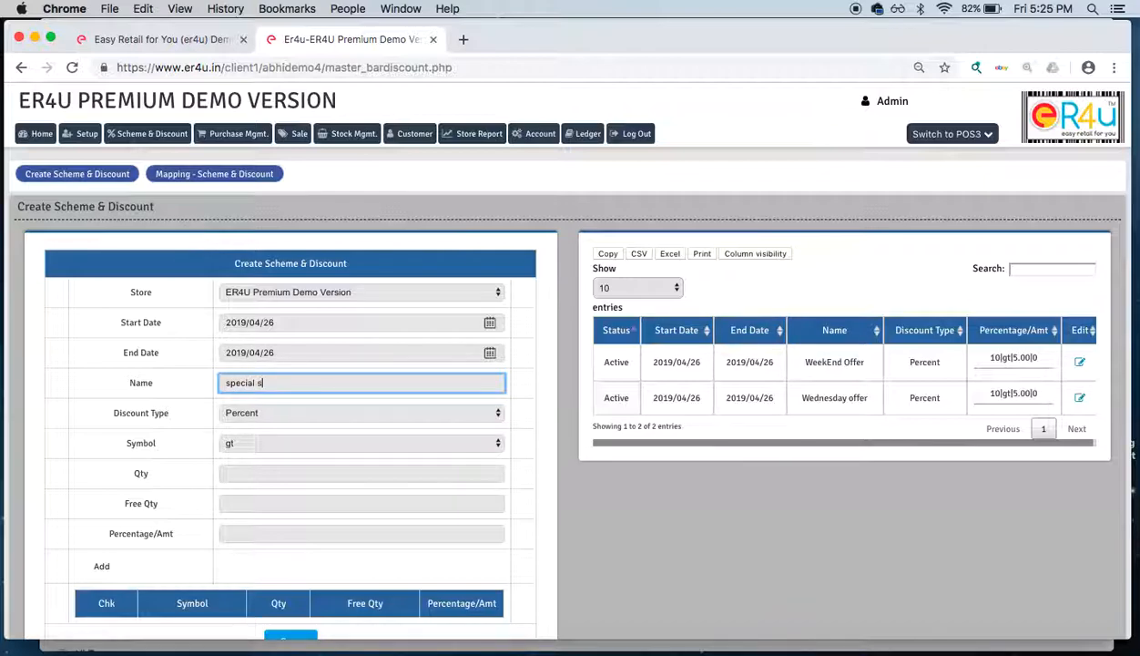
{"action": "type", "text": "cheme"}
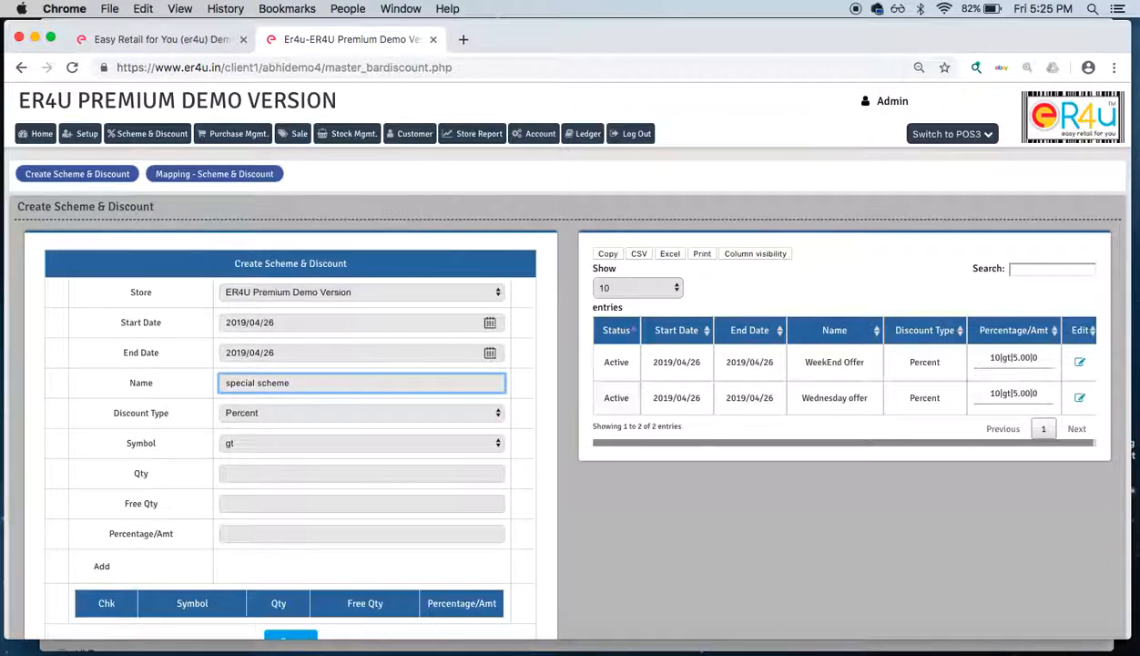
{"action": "left_click", "coordinate": [361, 412]}
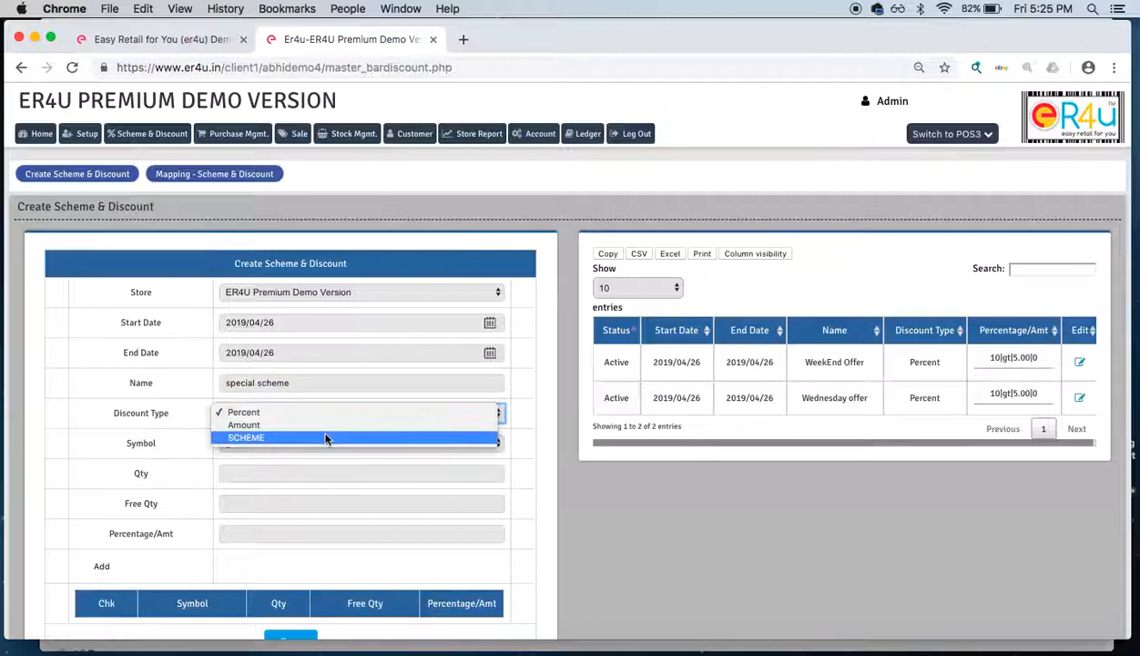
{"action": "left_click", "coordinate": [246, 437]}
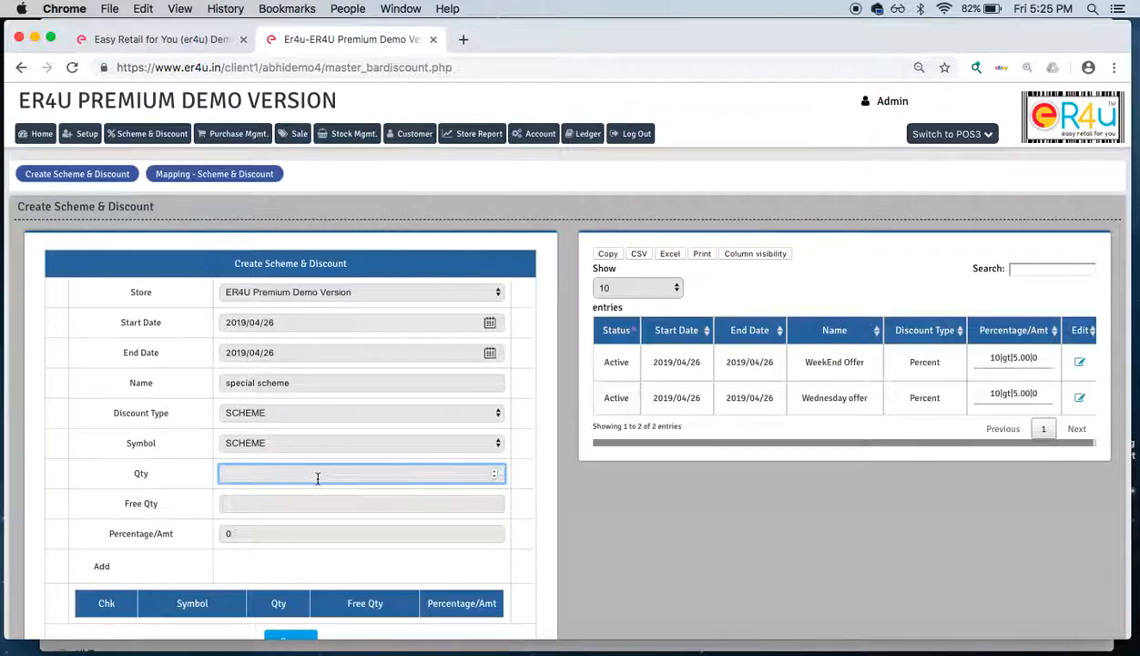
Step: Enter buy 4, get 2 free, then save and confirm the special scheme
{"action": "type", "text": "2"}
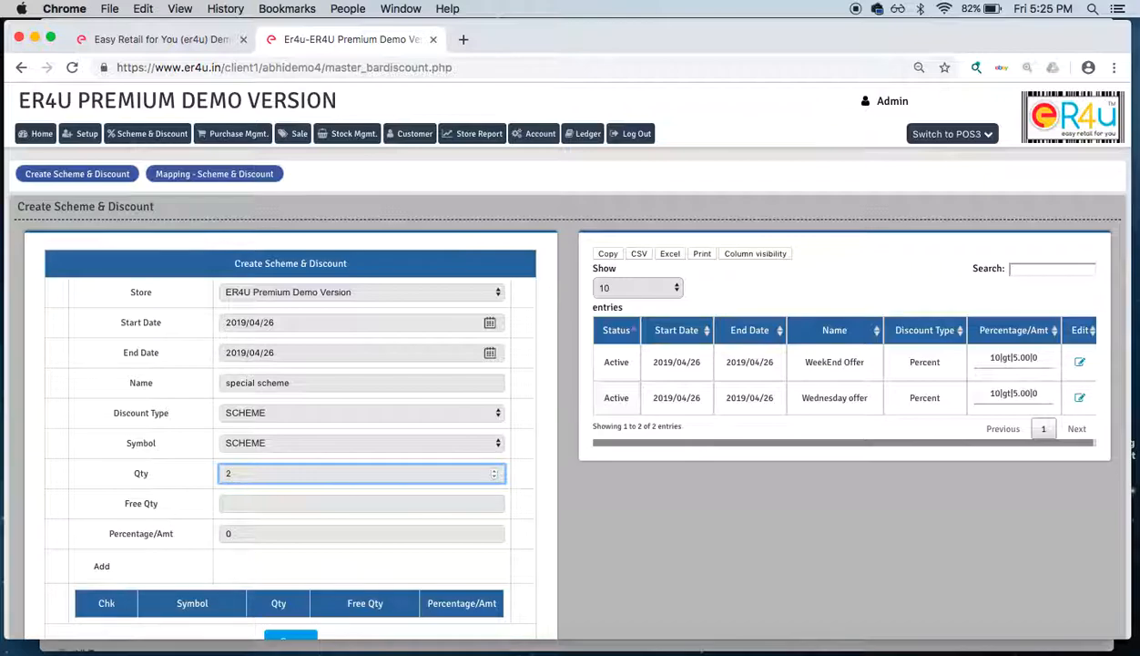
{"action": "type", "text": "4"}
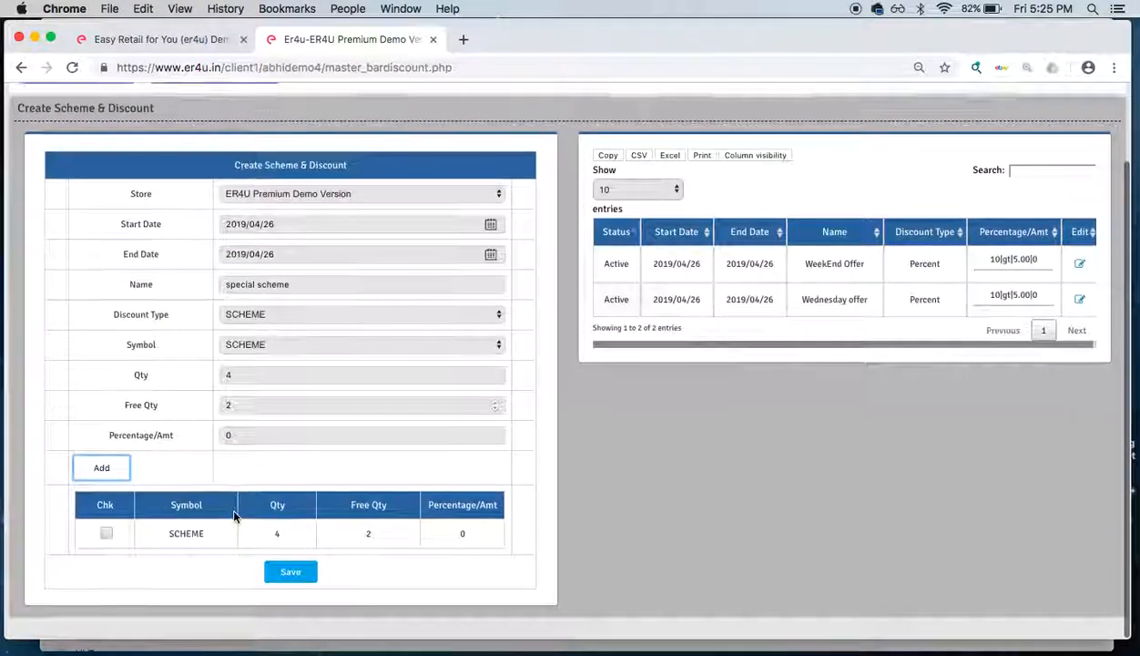
{"action": "left_click", "coordinate": [289, 571]}
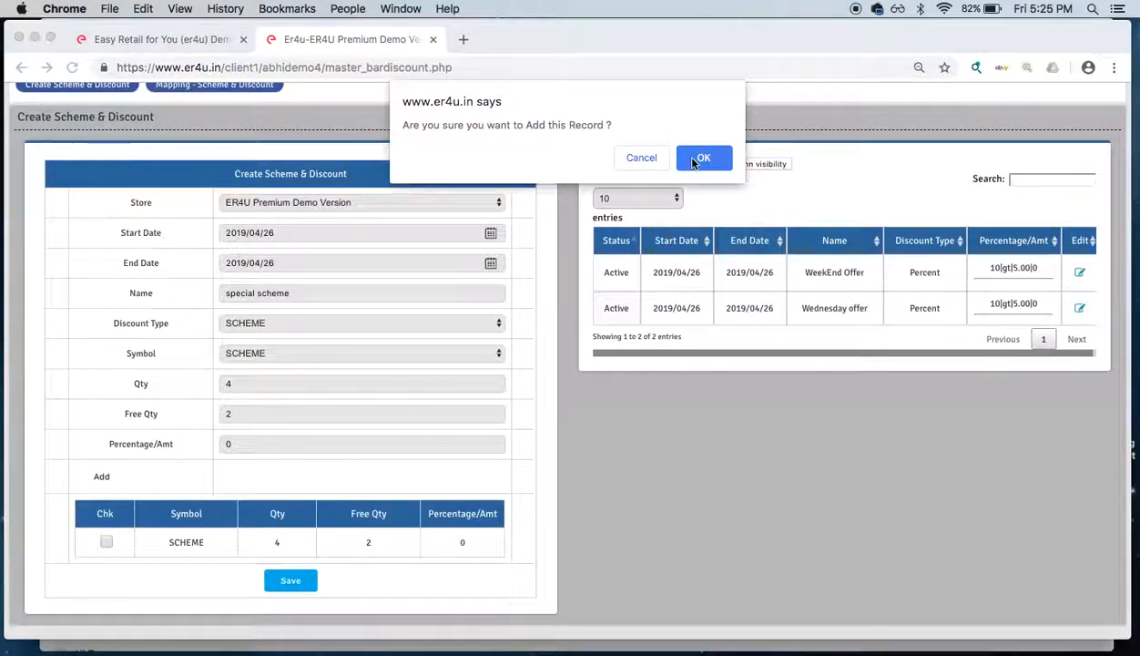
{"action": "left_click", "coordinate": [703, 158]}
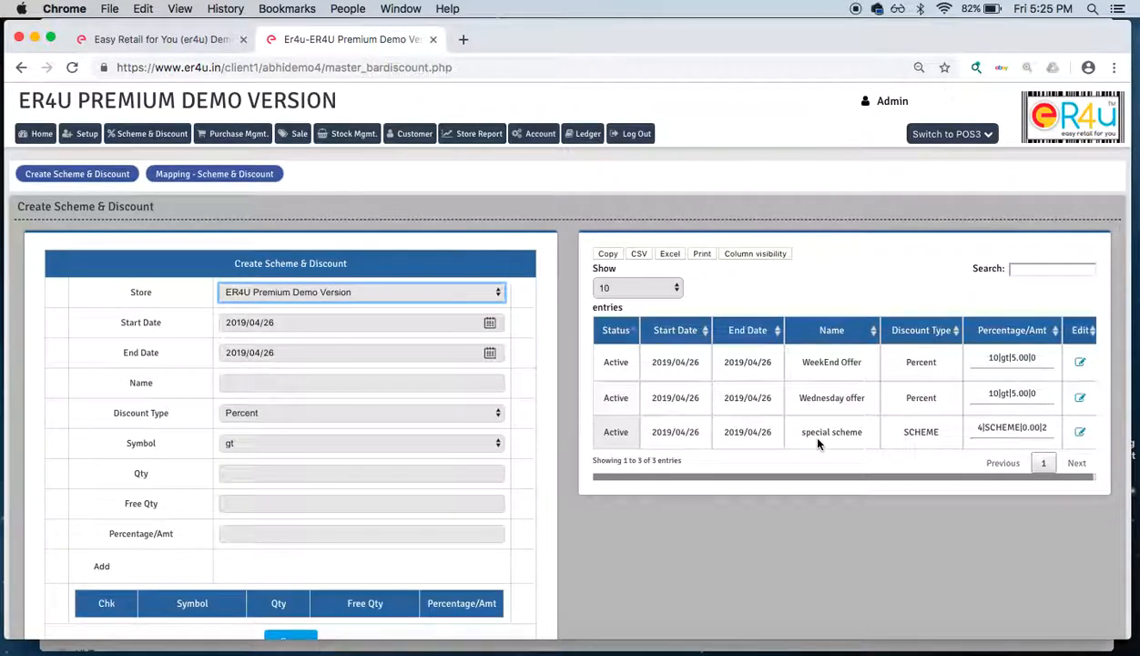
{"action": "mouse_move", "coordinate": [946, 433]}
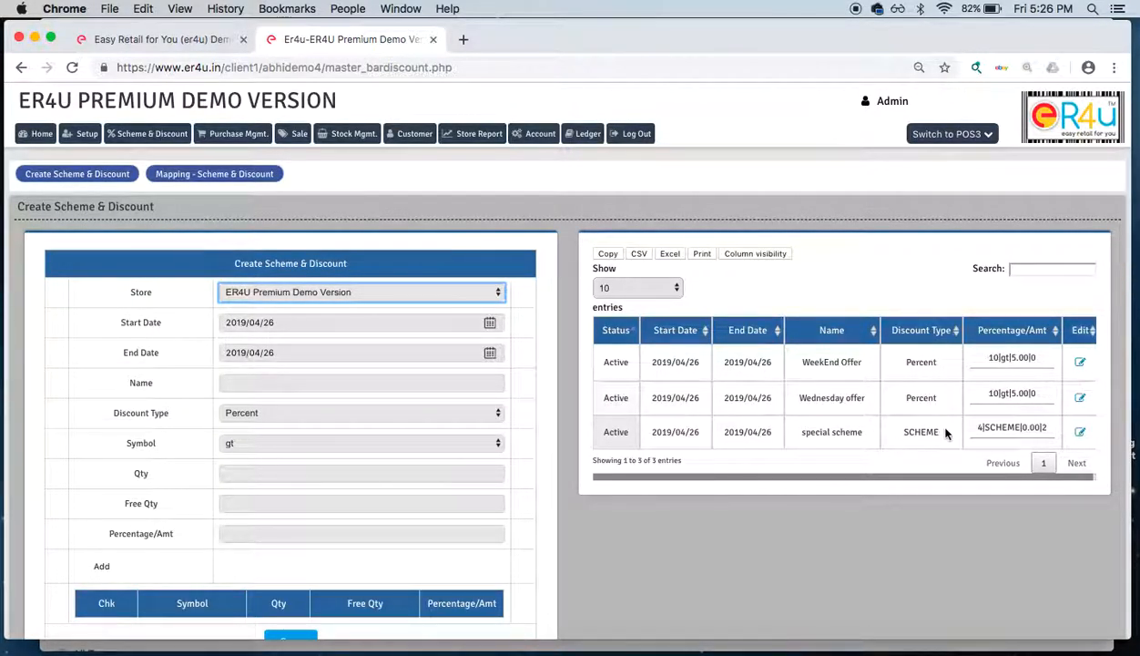
{"action": "mouse_move", "coordinate": [910, 411]}
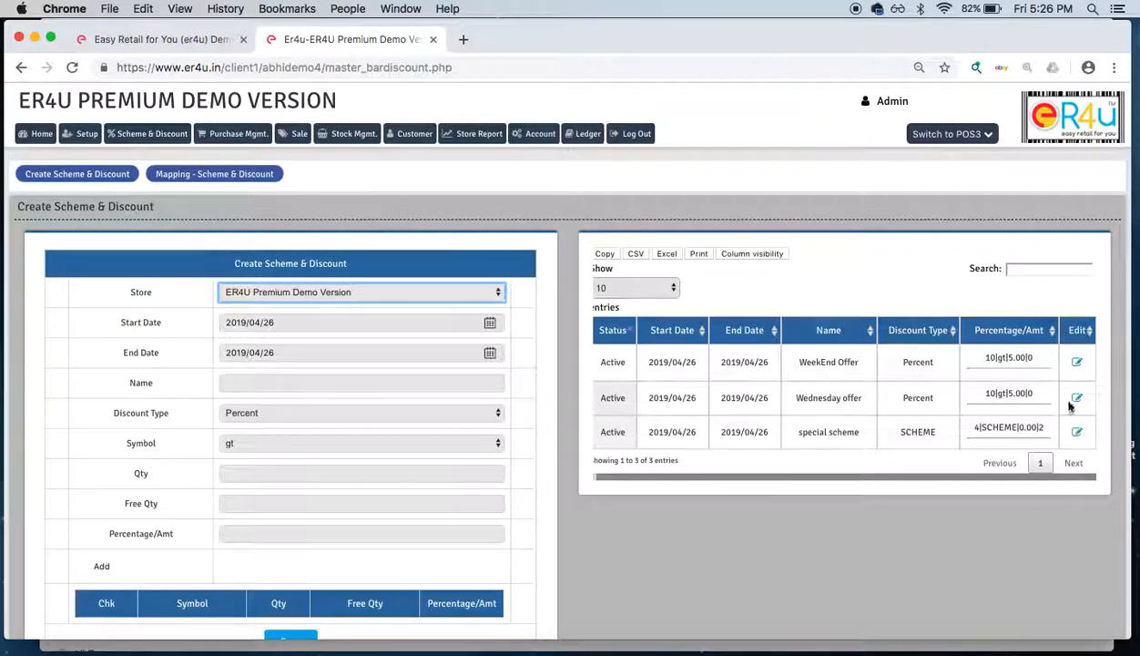
{"action": "mouse_move", "coordinate": [1077, 401]}
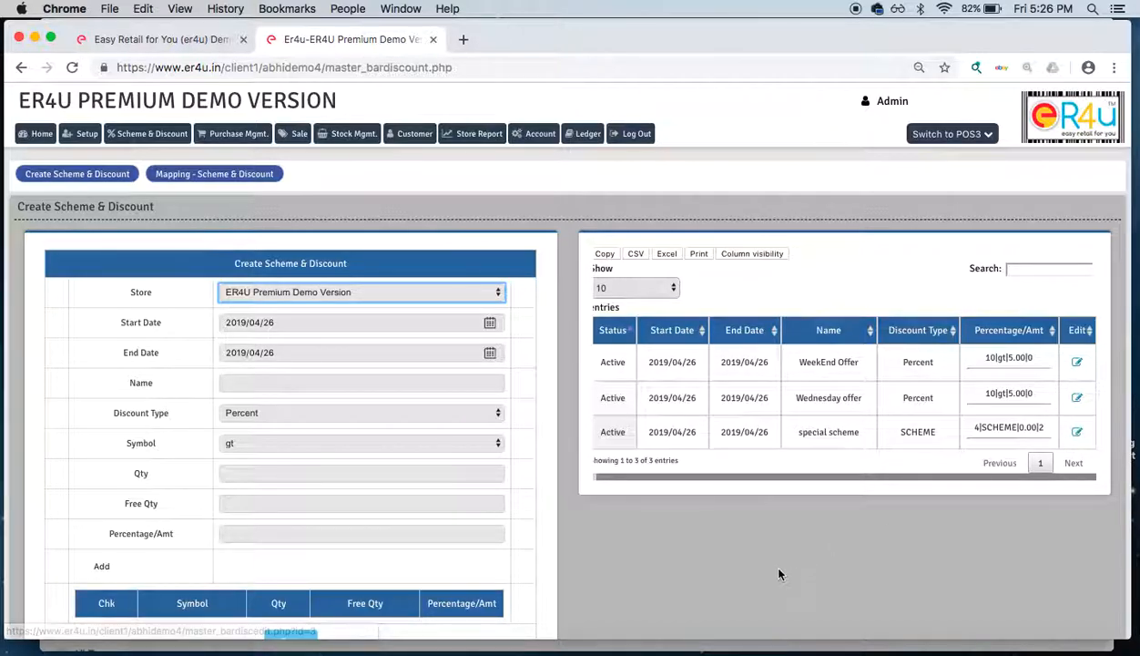
Step: Map the Wednesday offer to Maggie Noodles and save the mapping
{"action": "left_click", "coordinate": [214, 174]}
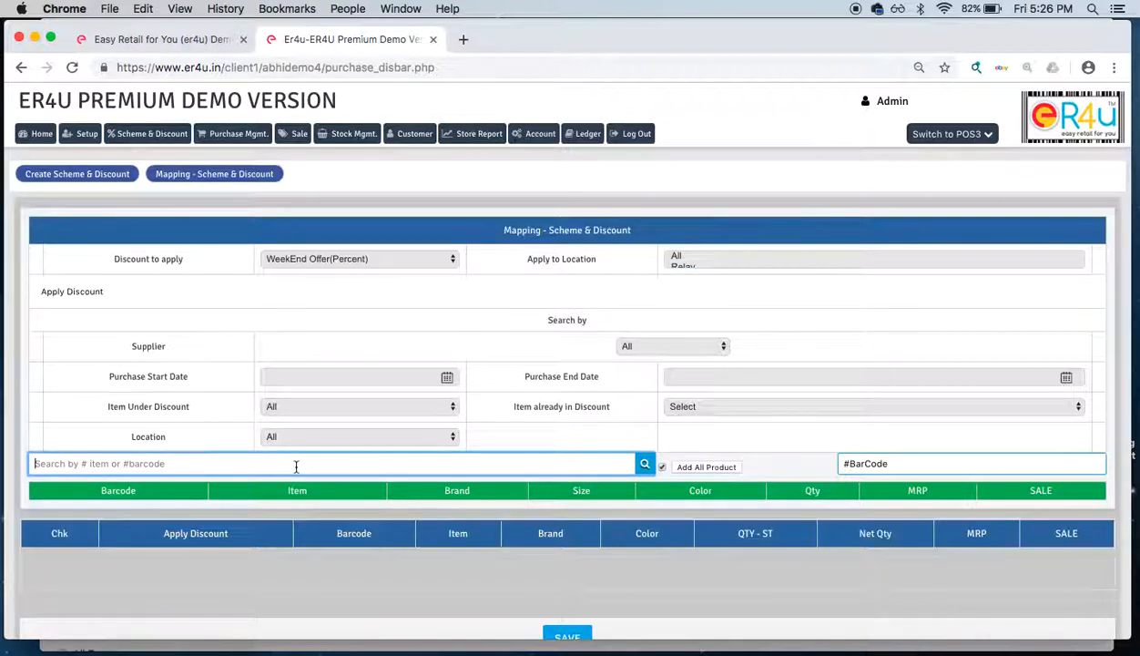
{"action": "left_click", "coordinate": [360, 258]}
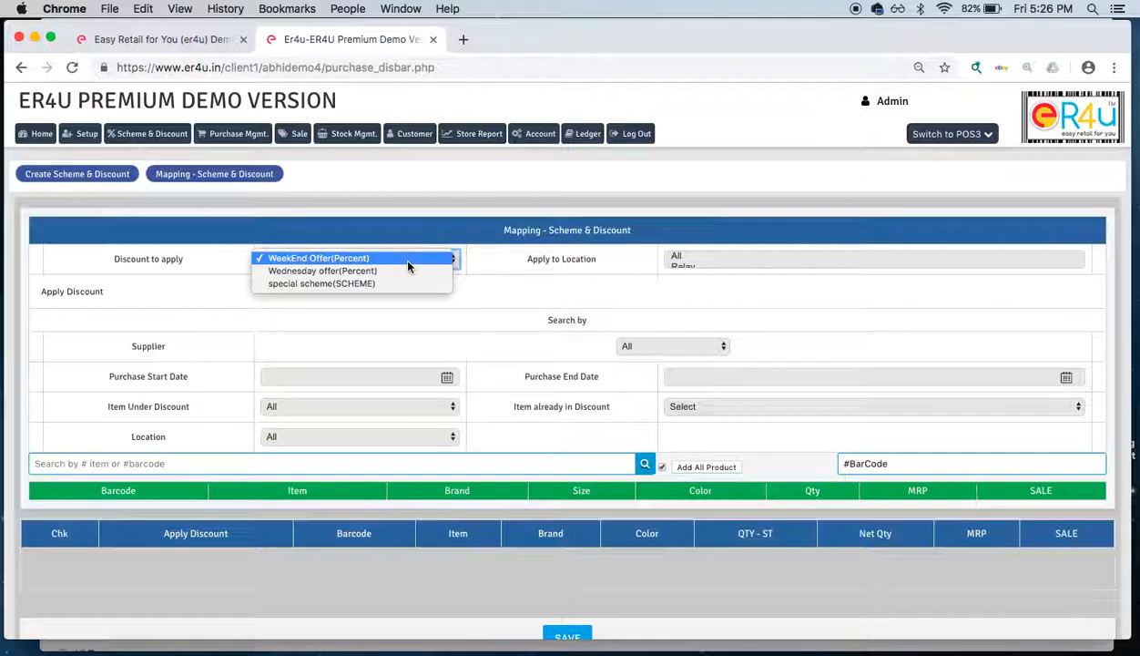
{"action": "mouse_move", "coordinate": [322, 270]}
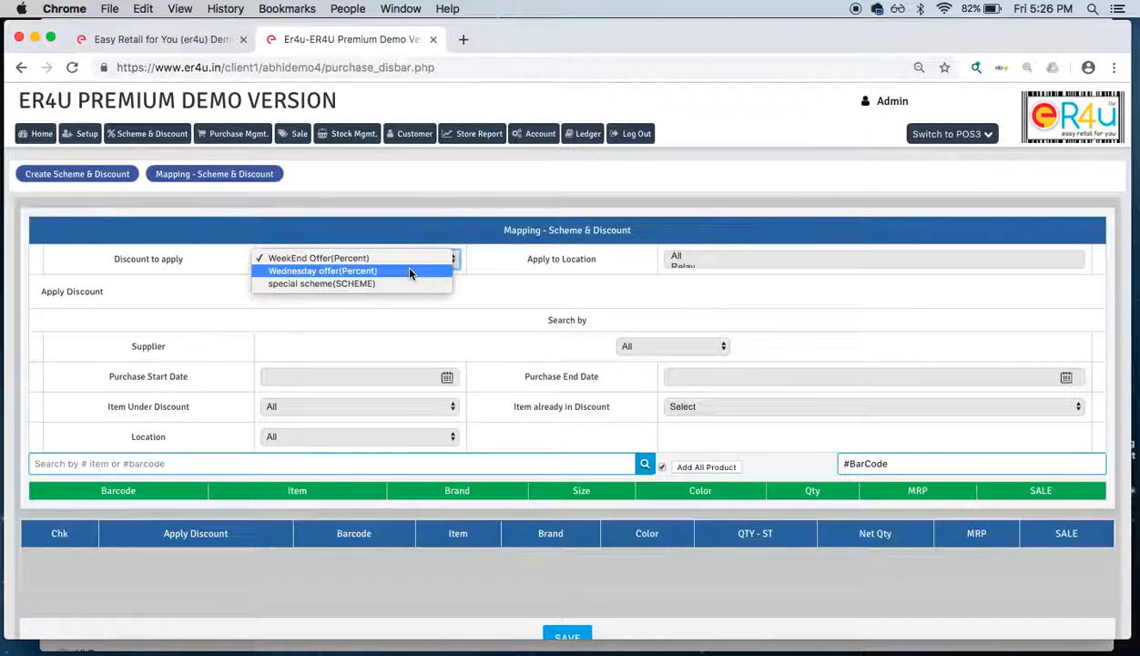
{"action": "left_click", "coordinate": [322, 270]}
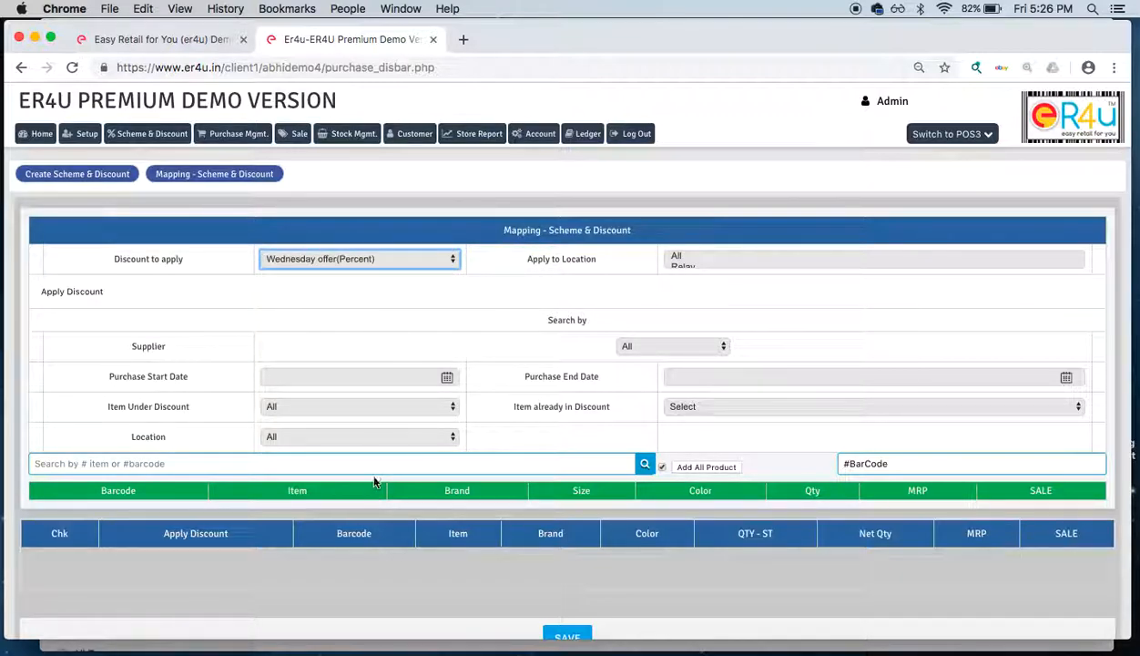
{"action": "left_click", "coordinate": [337, 464]}
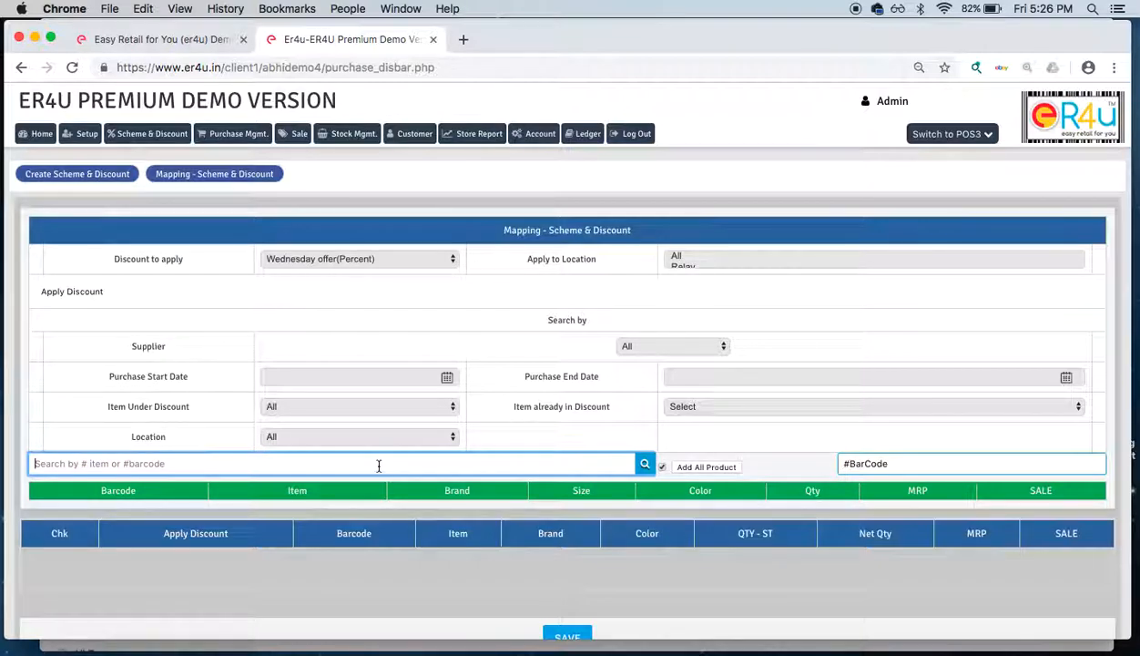
{"action": "type", "text": "magg"}
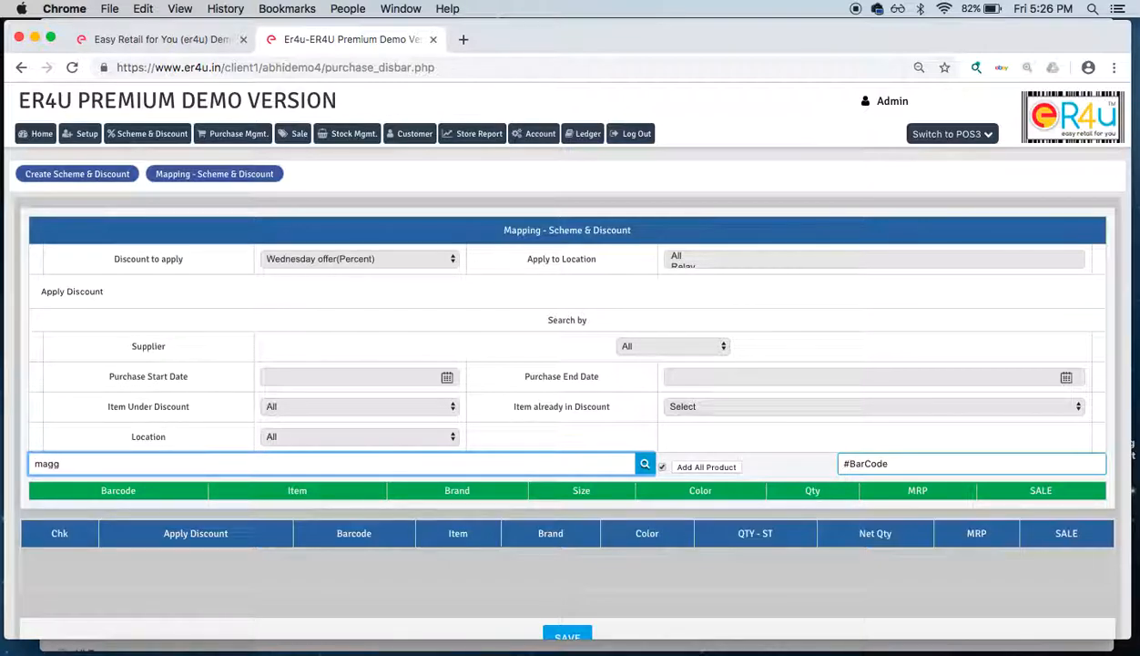
{"action": "left_click", "coordinate": [645, 464]}
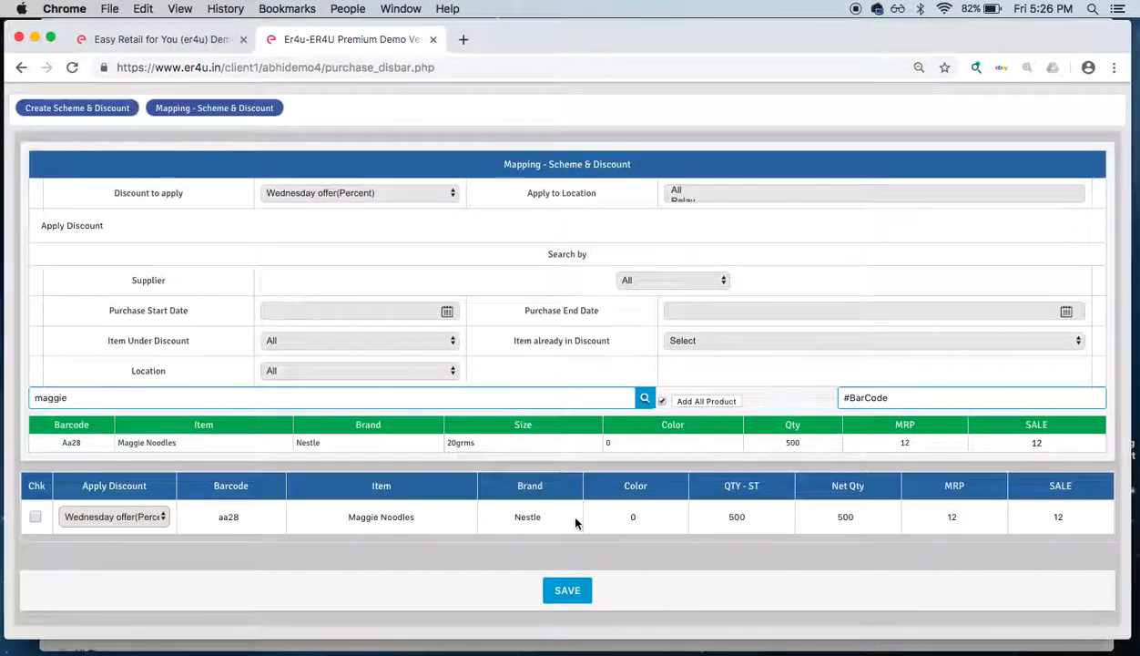
{"action": "left_click", "coordinate": [567, 590]}
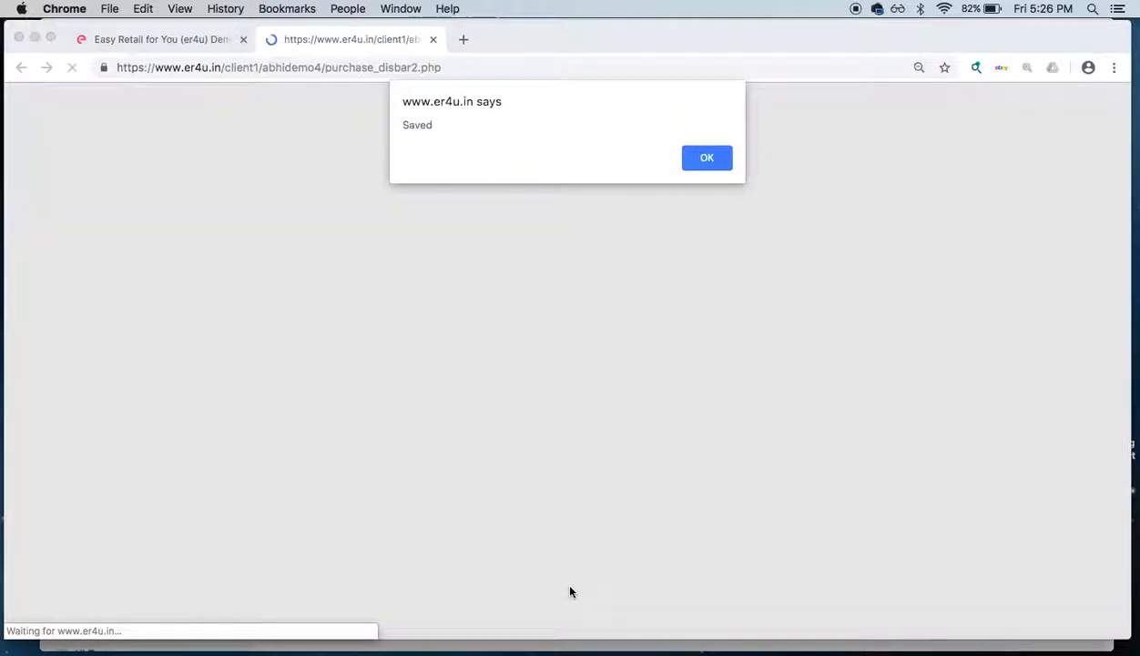
{"action": "left_click", "coordinate": [707, 156]}
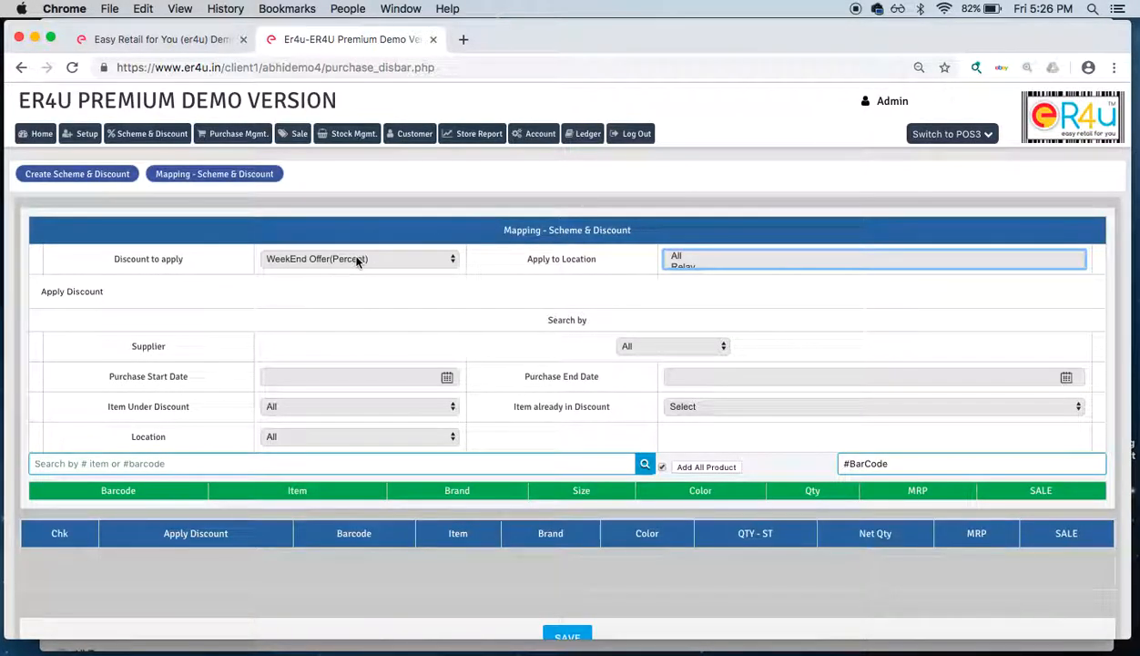
Step: Map special scheme to Perfume Deo and save, acknowledging the Saved alert
{"action": "left_click", "coordinate": [360, 259]}
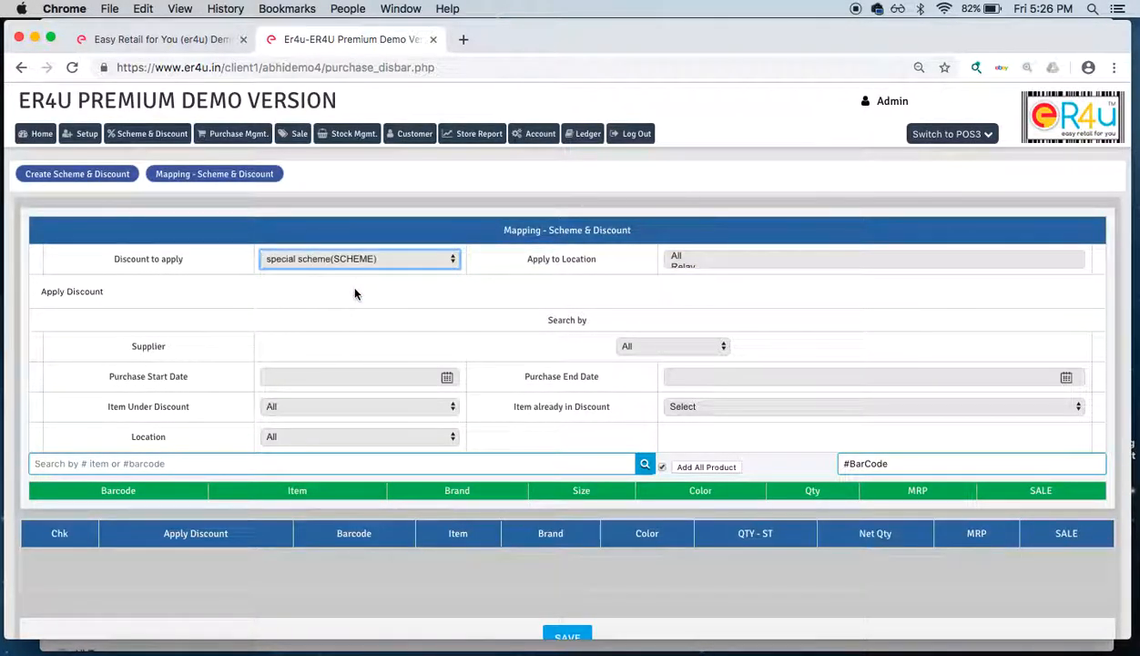
{"action": "left_click", "coordinate": [332, 464]}
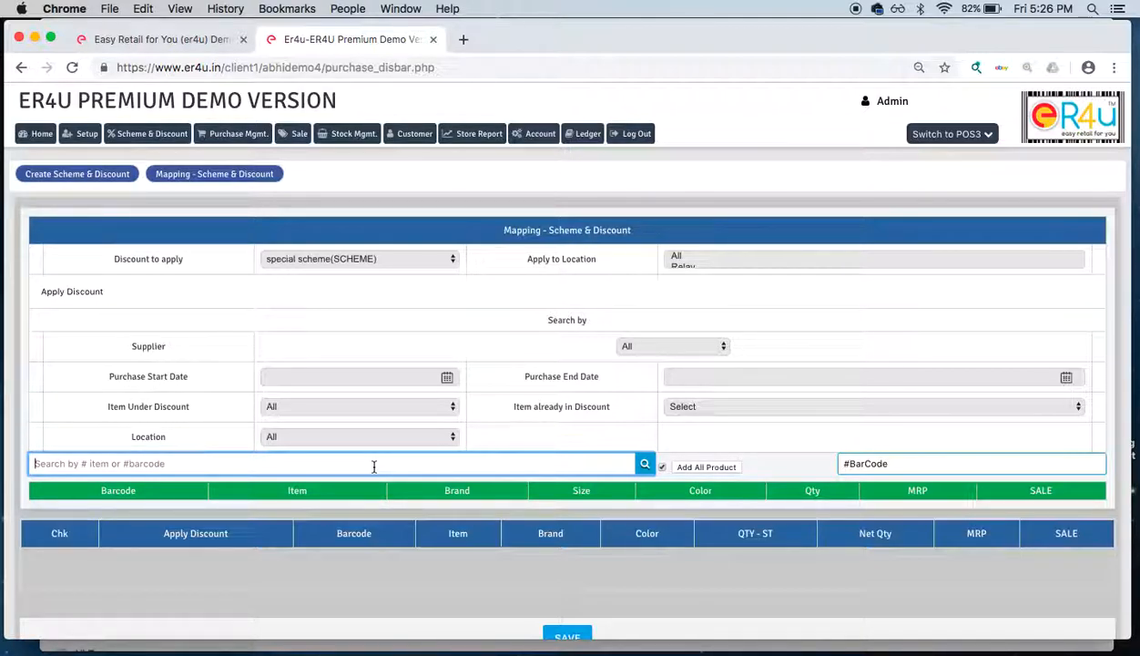
{"action": "type", "text": "deo"}
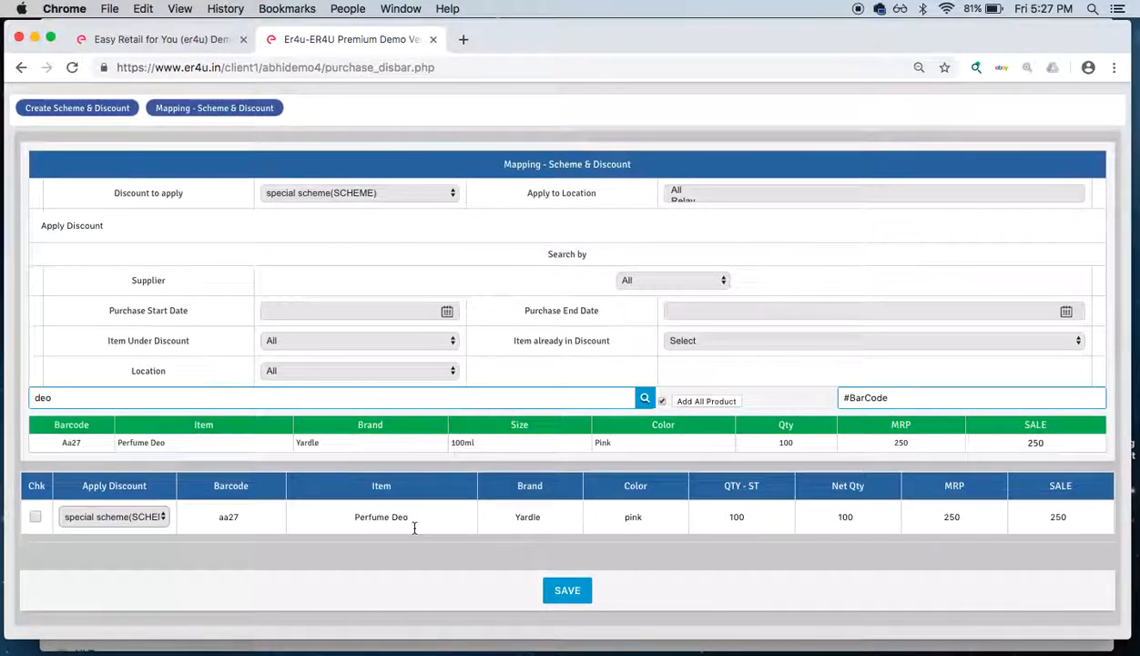
{"action": "left_click", "coordinate": [567, 590]}
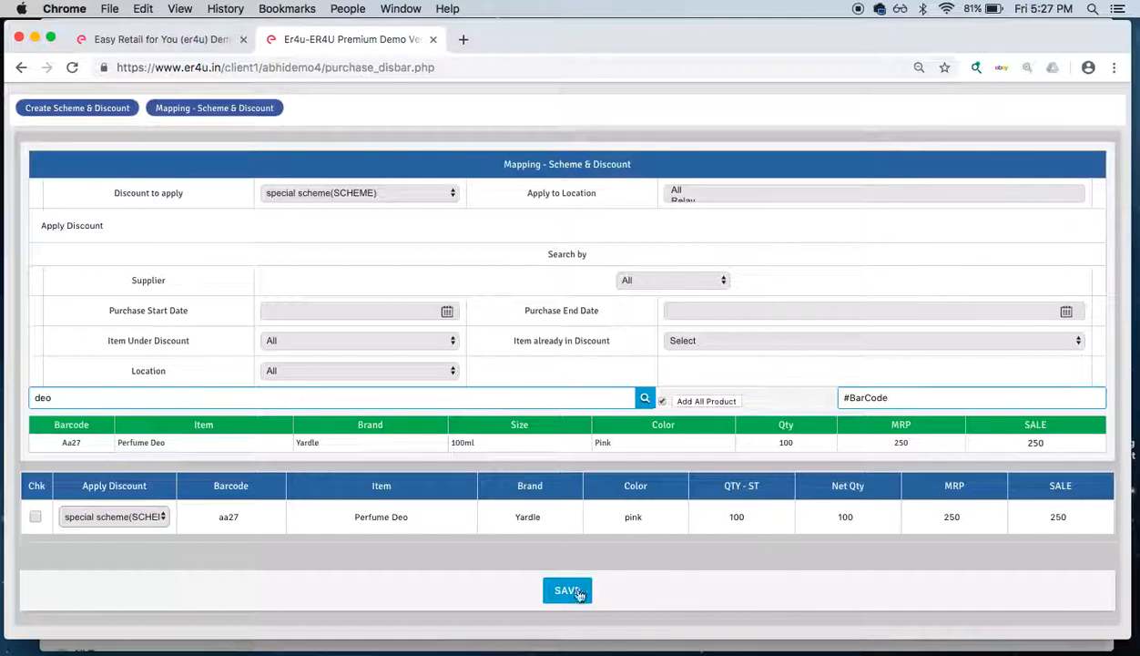
{"action": "left_click", "coordinate": [567, 590]}
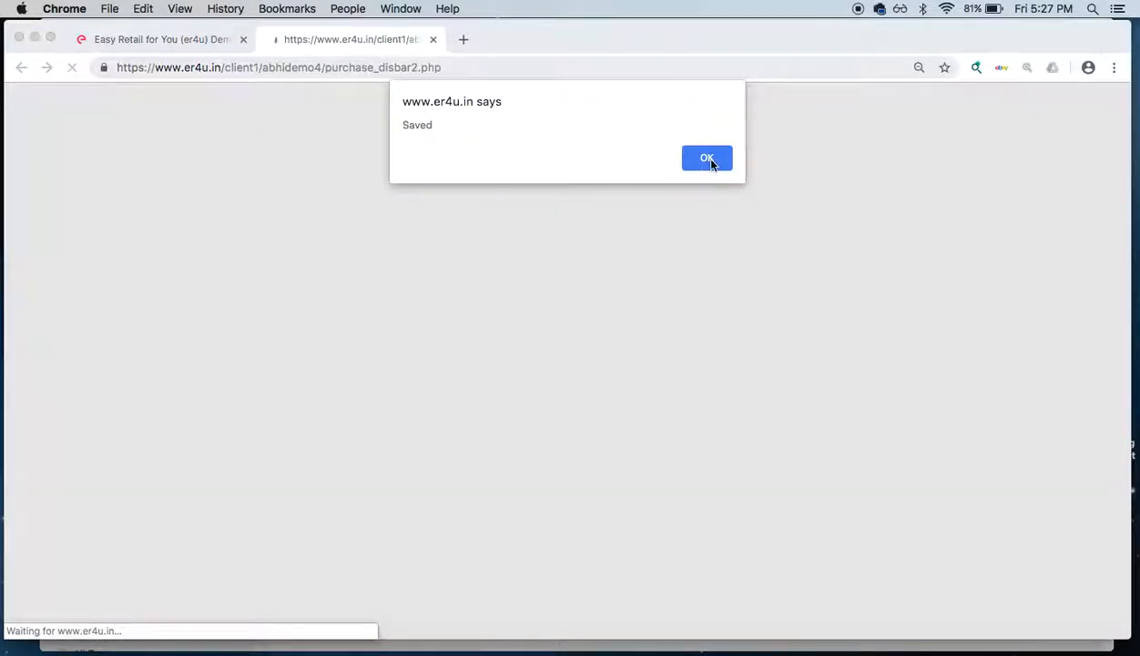
{"action": "left_click", "coordinate": [707, 158]}
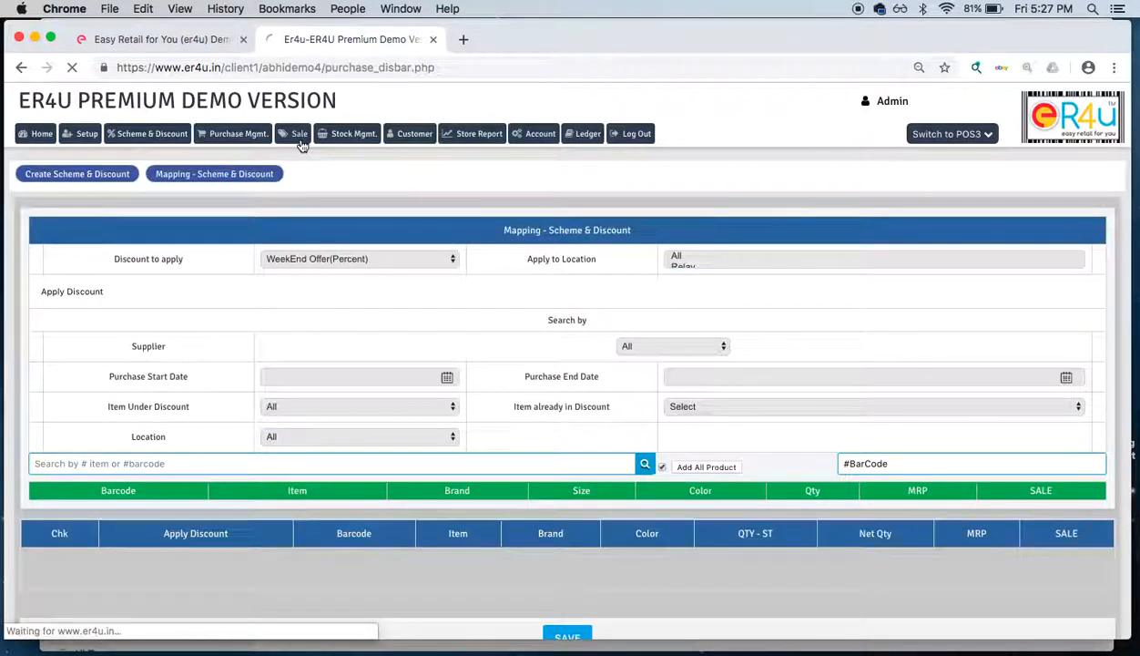
Step: Start a sale bill and add 4 Perfume Deo, discounted to ₹525
{"action": "left_click", "coordinate": [298, 133]}
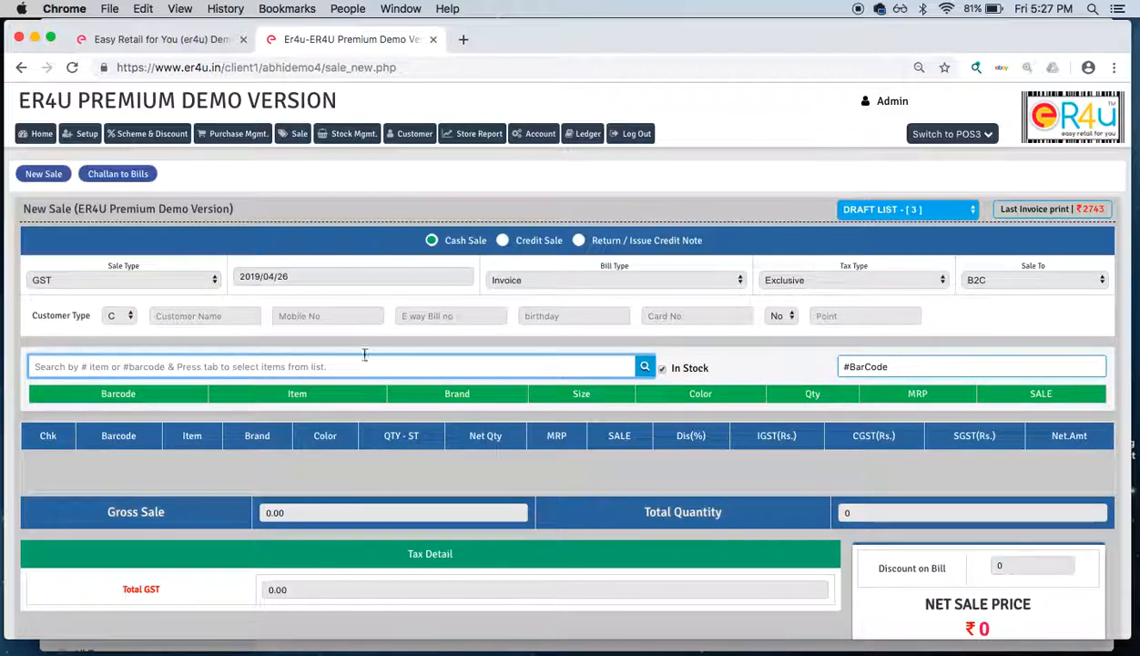
{"action": "left_click", "coordinate": [299, 133]}
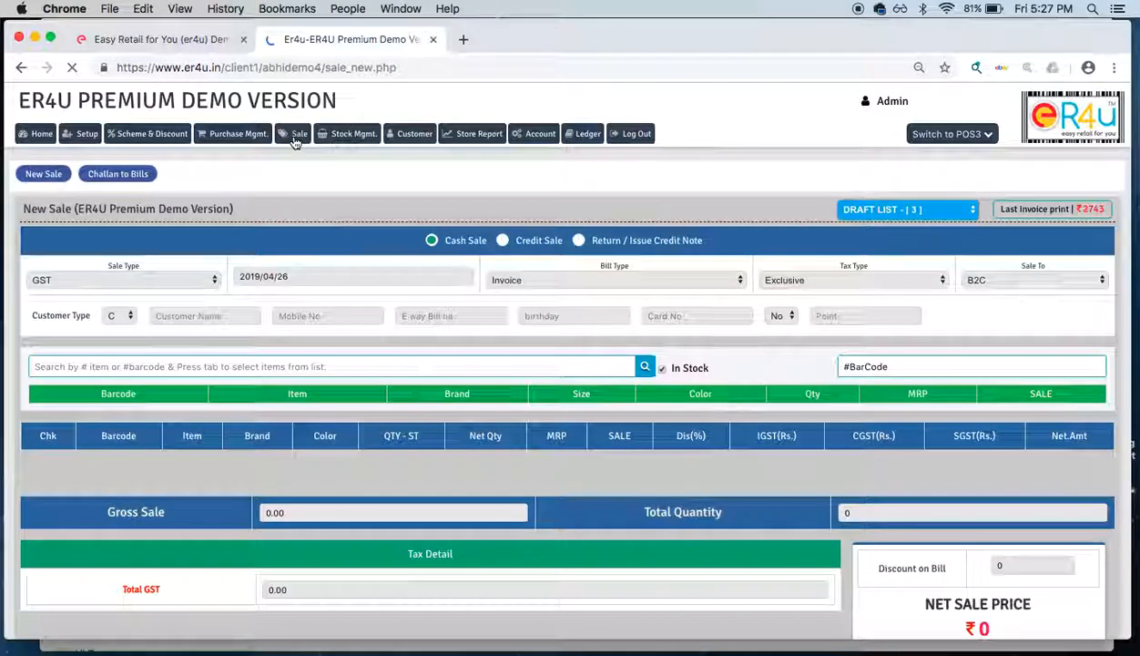
{"action": "left_click", "coordinate": [333, 366]}
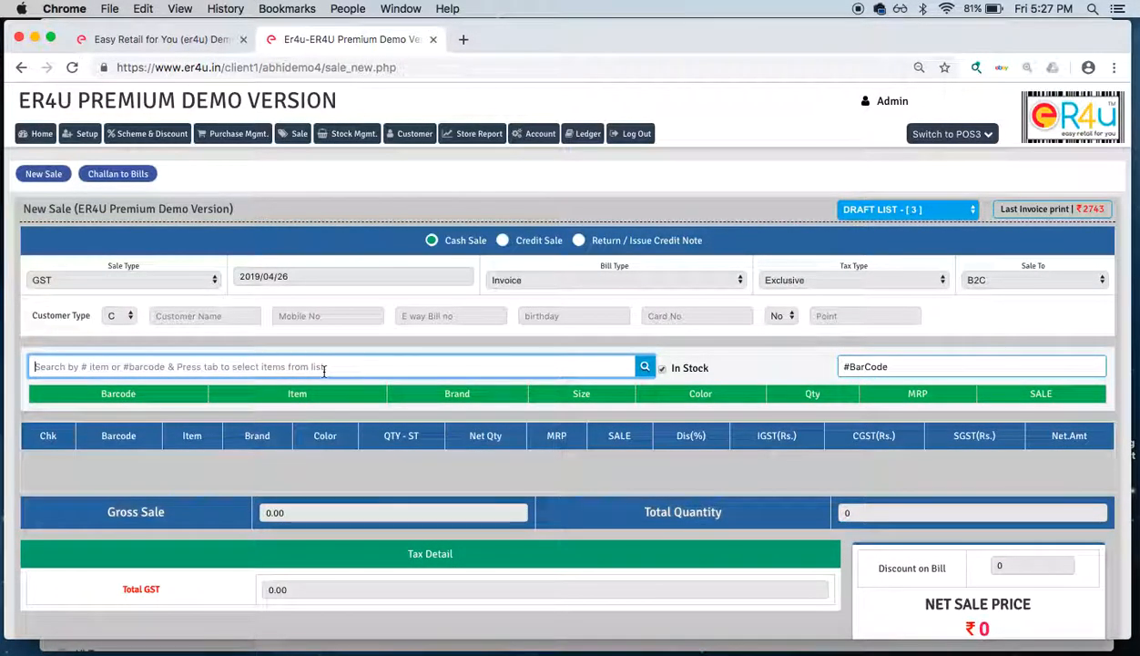
{"action": "type", "text": "dep"}
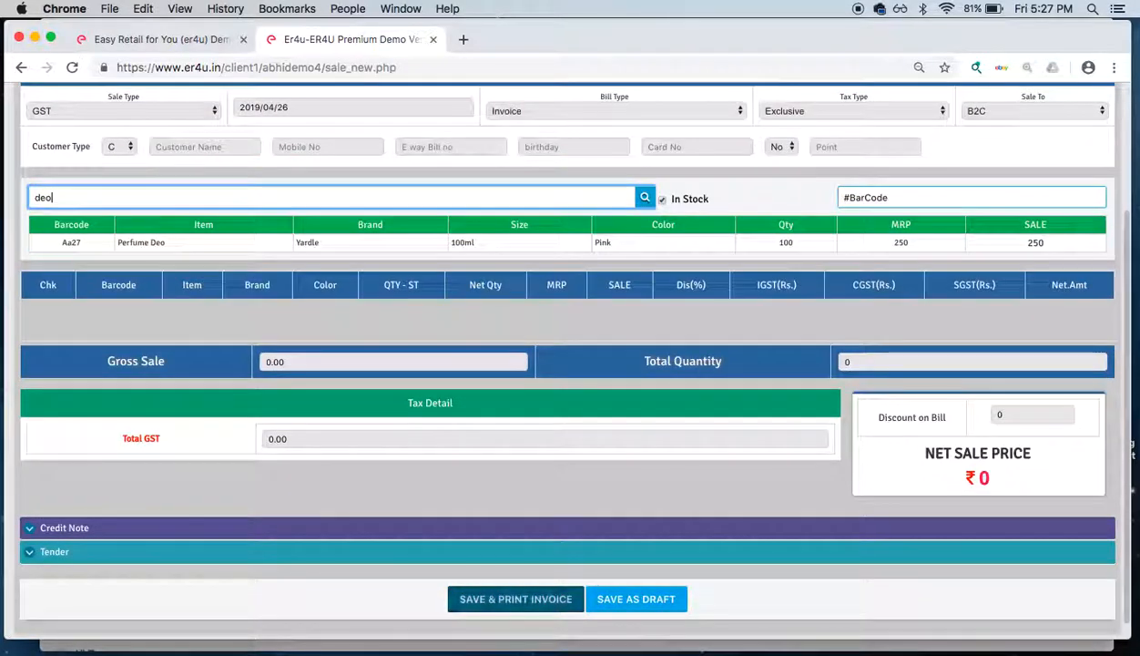
{"action": "left_click", "coordinate": [387, 242]}
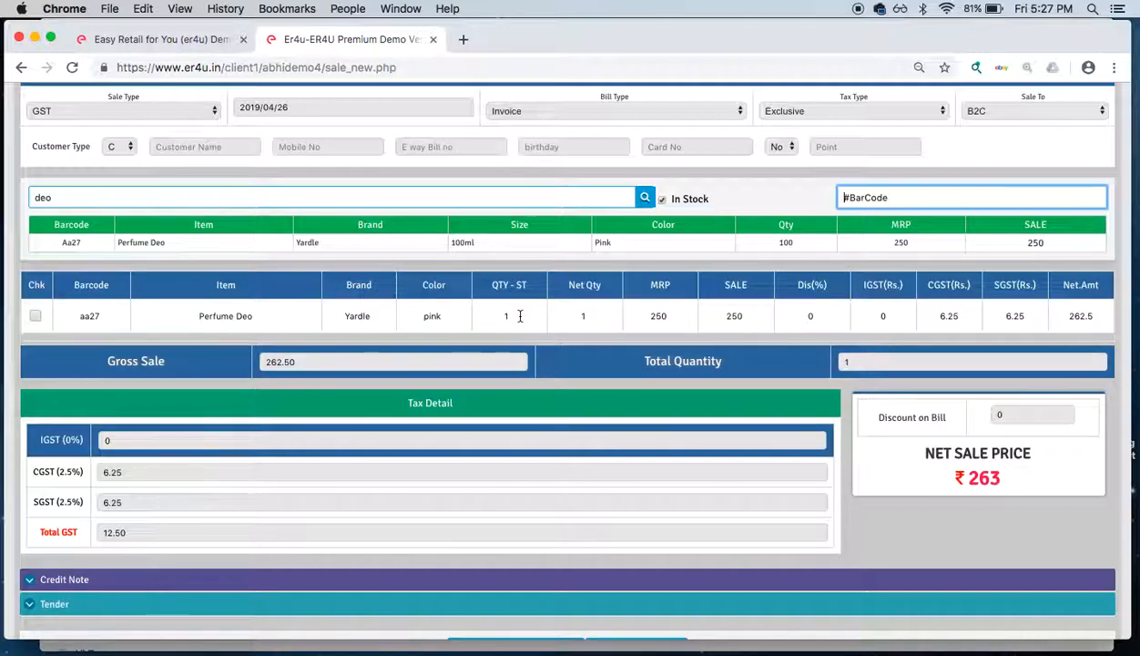
{"action": "left_click", "coordinate": [506, 316]}
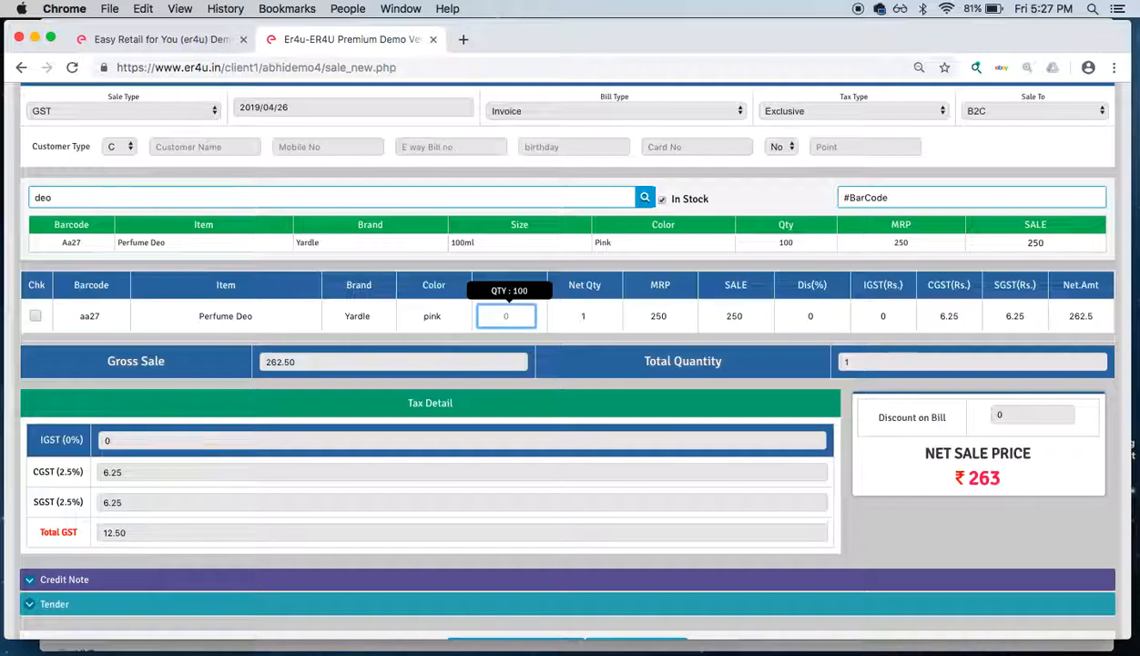
{"action": "type", "text": "4"}
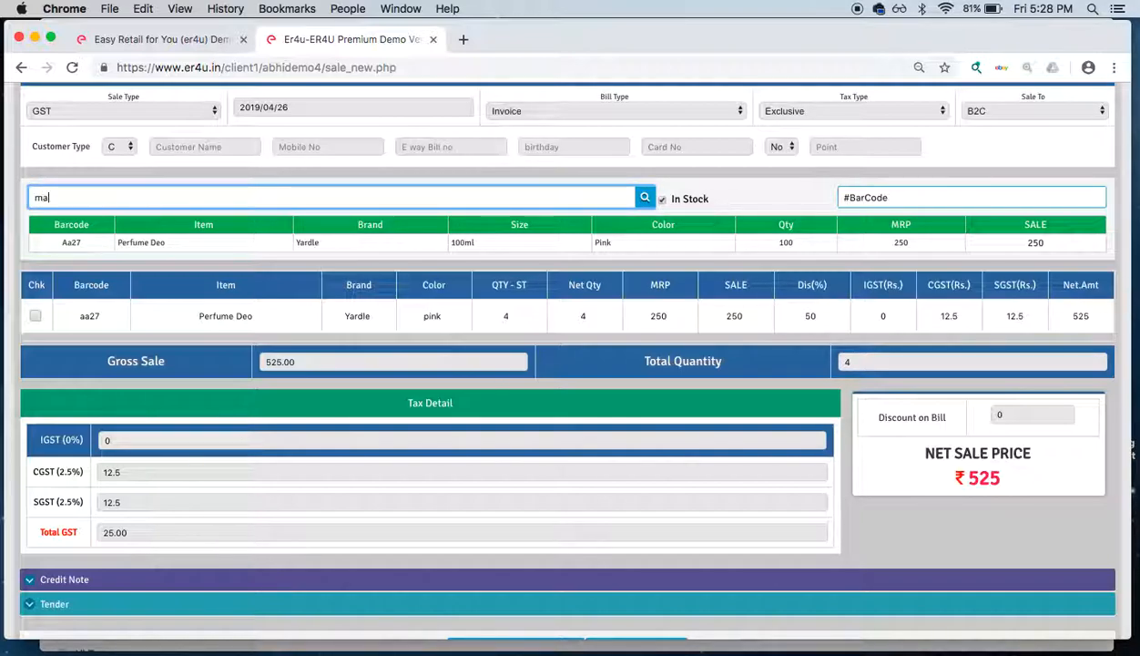
Step: Add 12 Maggie Noodles to the bill, bringing the net total to ₹669
{"action": "type", "text": "maggie"}
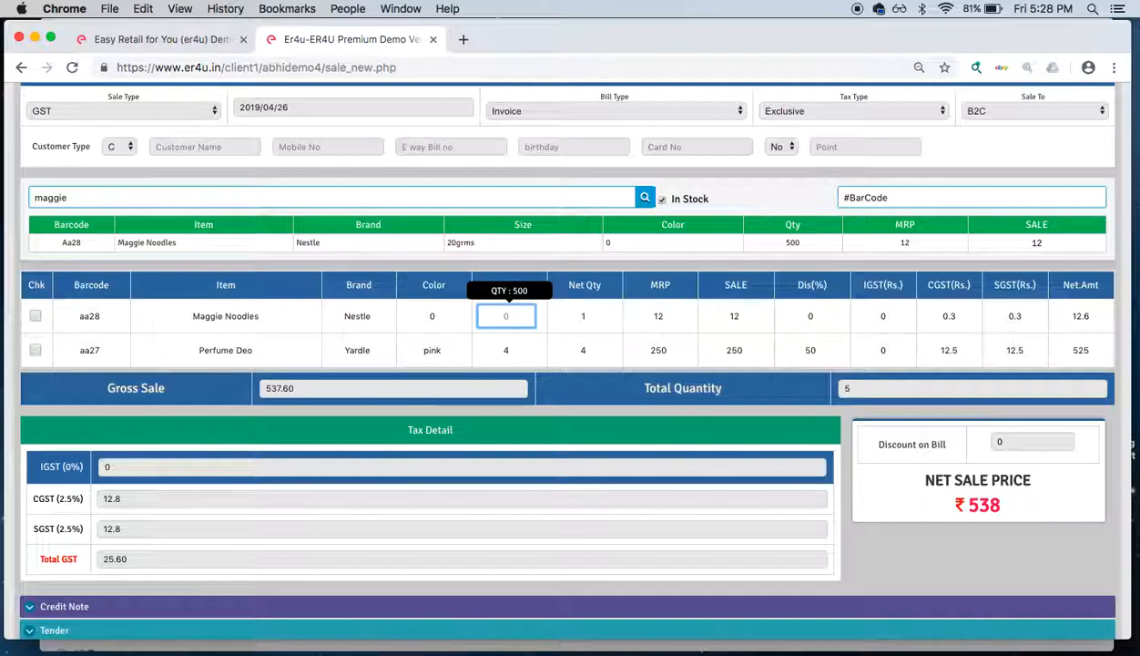
{"action": "type", "text": "12"}
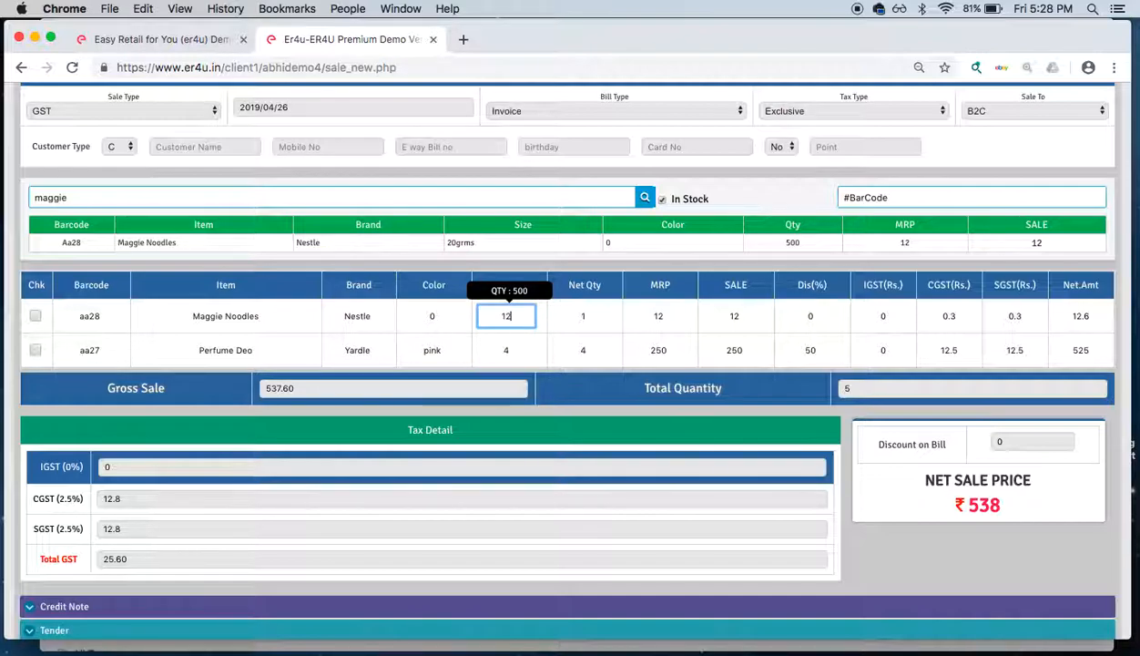
{"action": "mouse_move", "coordinate": [855, 333]}
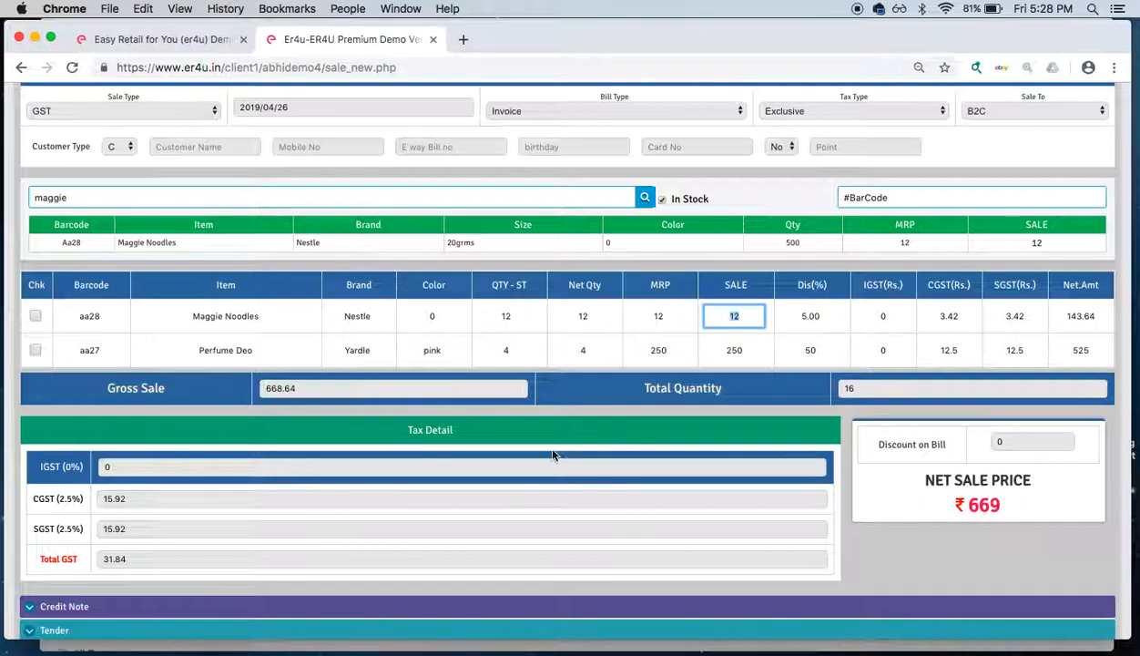
{"action": "scroll", "scroll_direction": "down", "scroll_amount": 3}
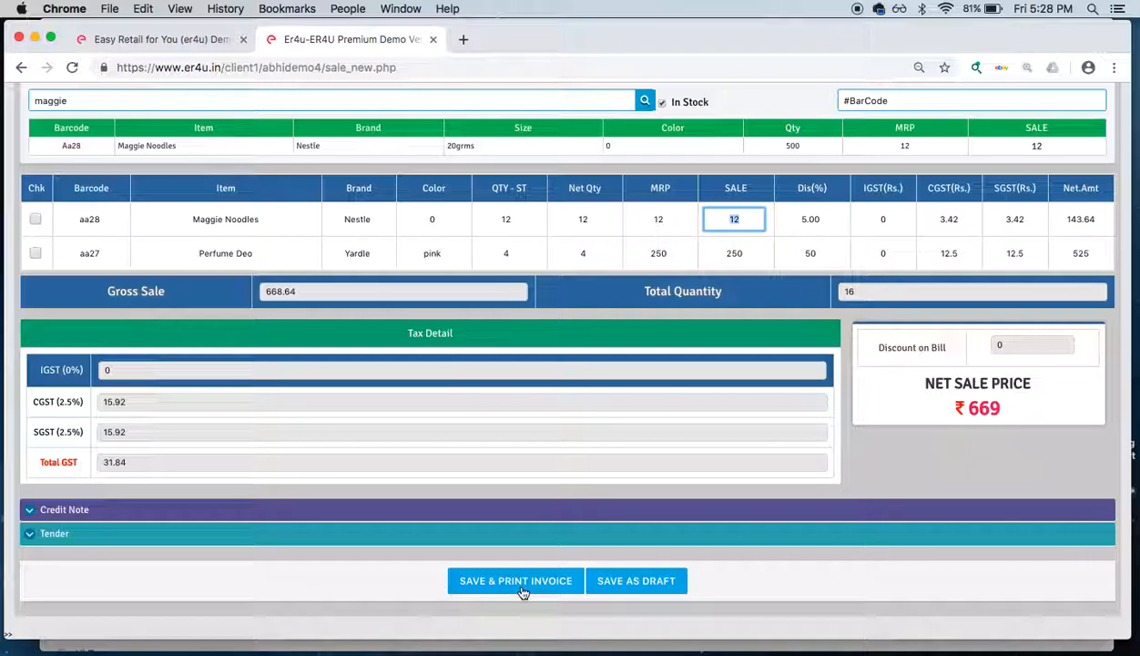
{"action": "mouse_move", "coordinate": [1068, 223]}
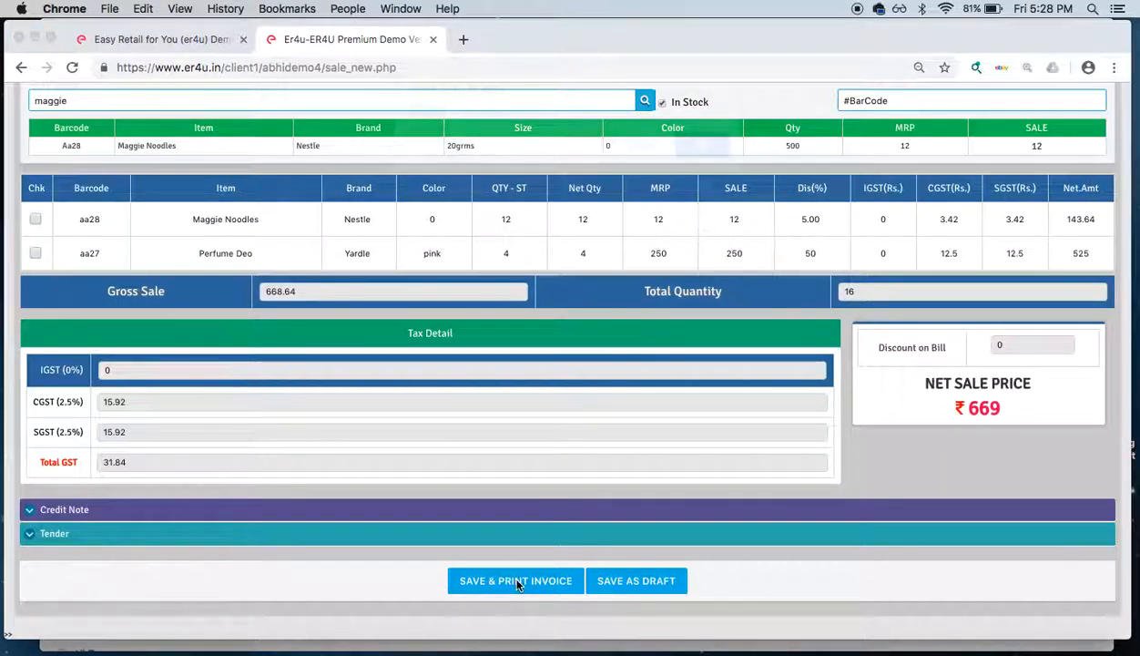
Step: Save and print the ₹669 sale as Bill No 17 showing ₹475 savings, then return to billing
{"action": "left_click", "coordinate": [515, 580]}
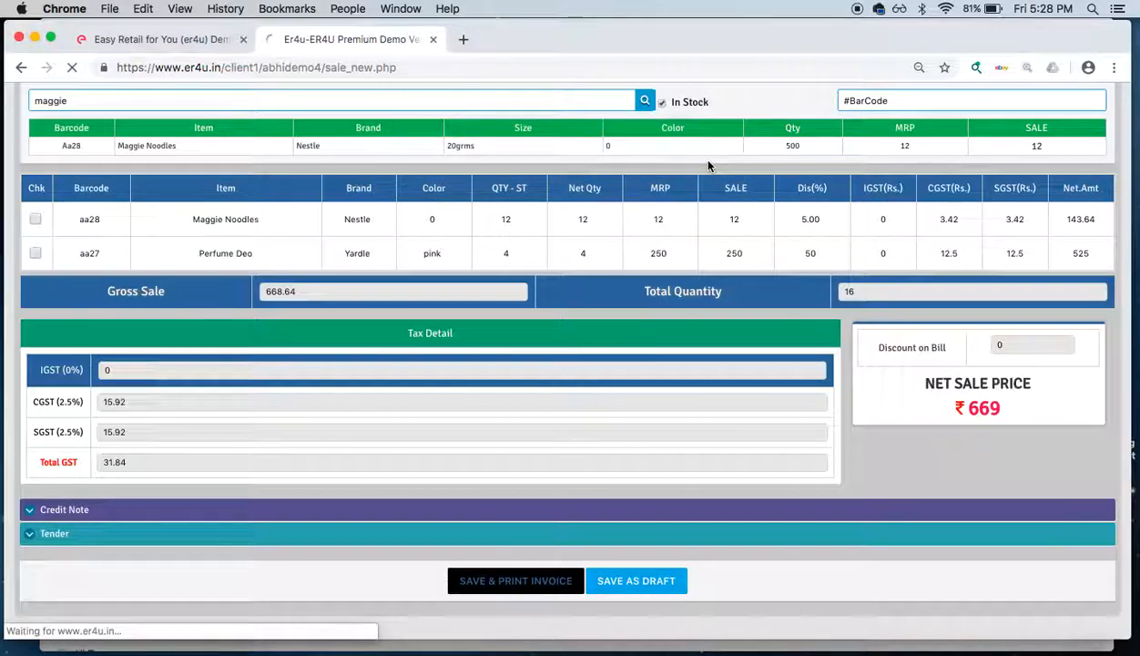
{"action": "left_click", "coordinate": [515, 580]}
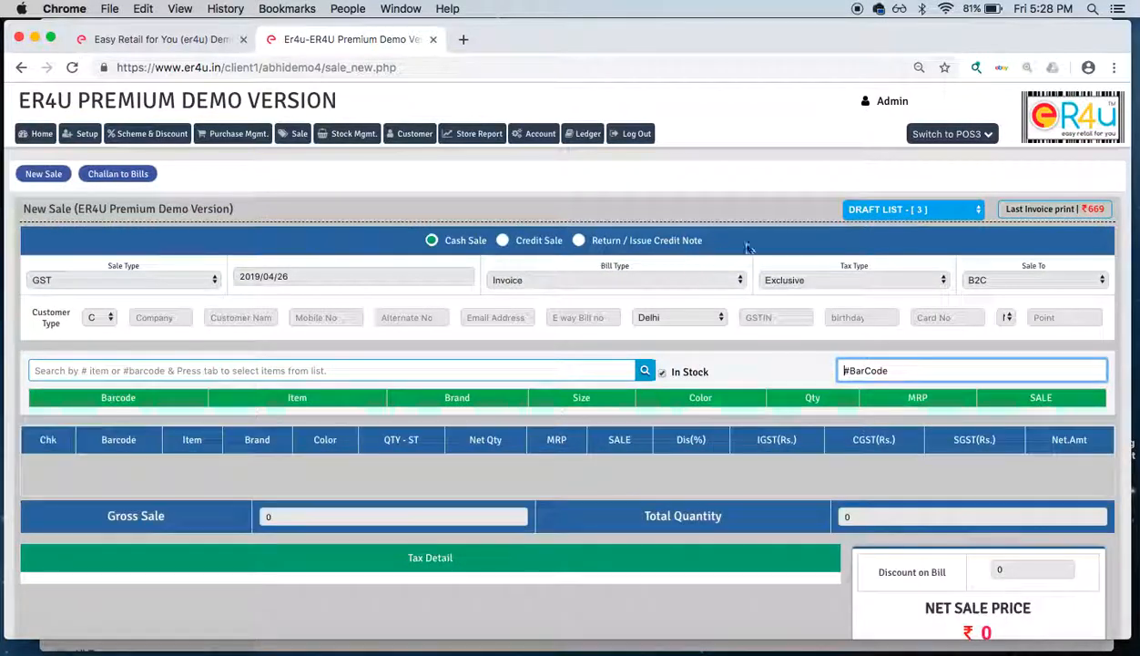
{"action": "left_click", "coordinate": [1054, 209]}
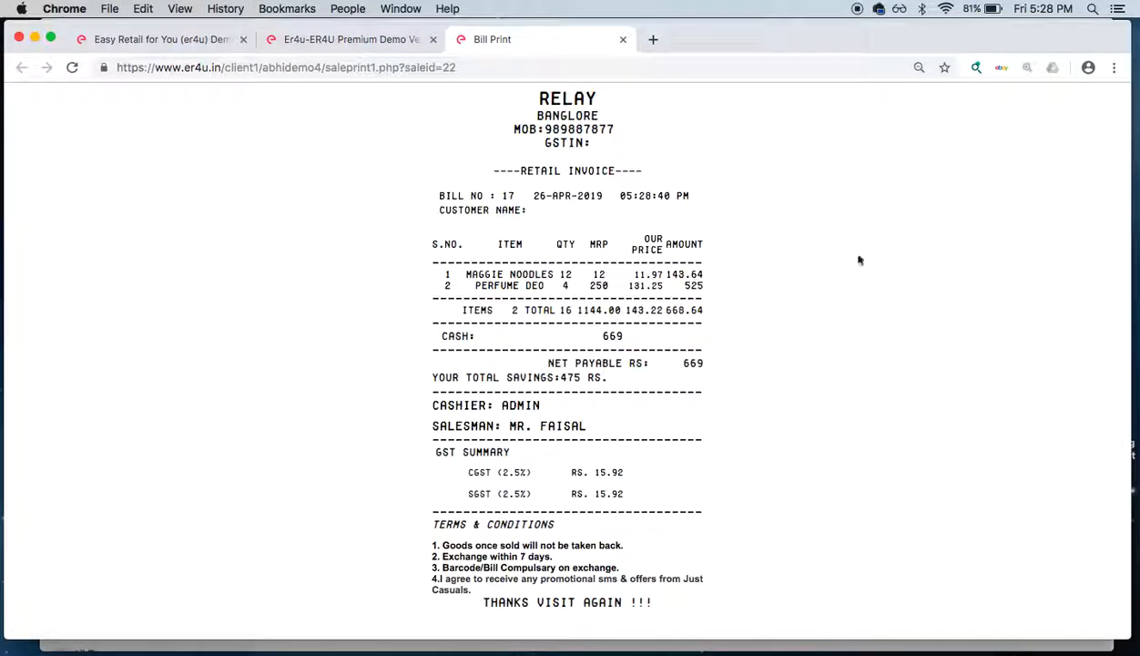
{"action": "mouse_move", "coordinate": [616, 291]}
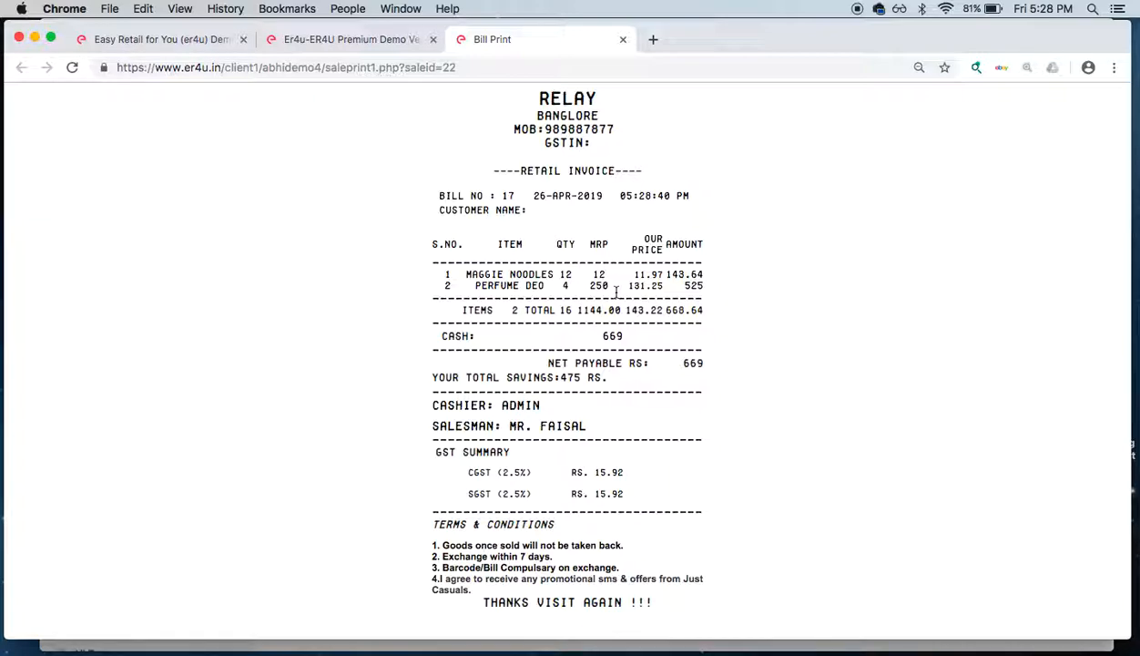
{"action": "left_click", "coordinate": [350, 39]}
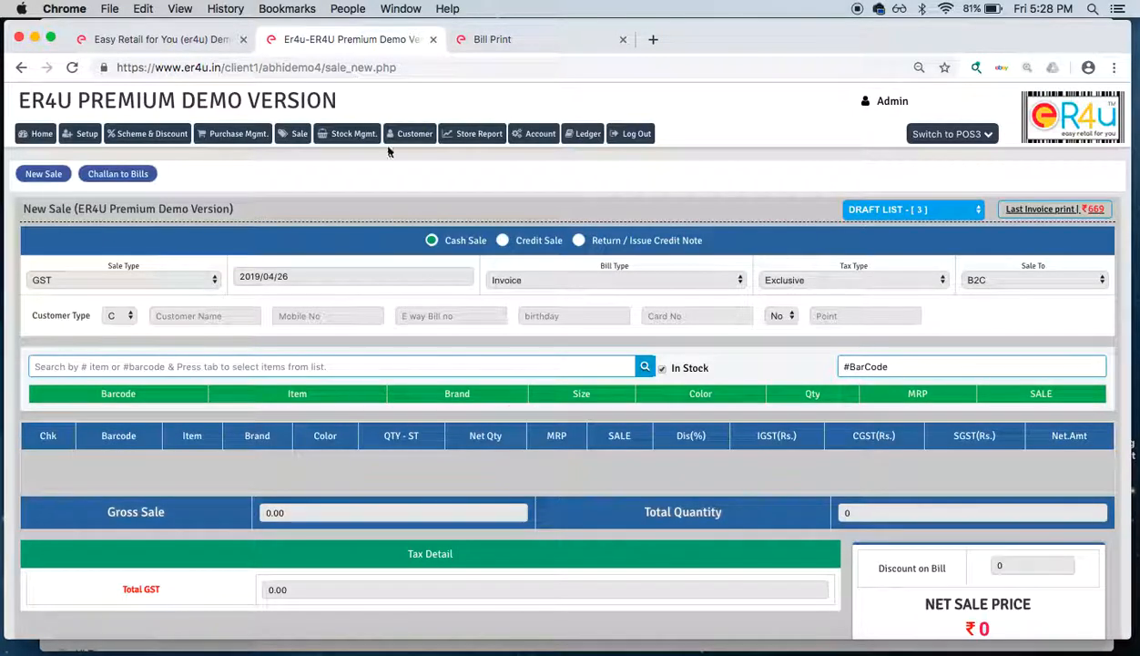
Step: Open the Create Scheme & Discount page listing the three Active schemes
{"action": "scroll", "scroll_direction": "down", "scroll_amount": 3}
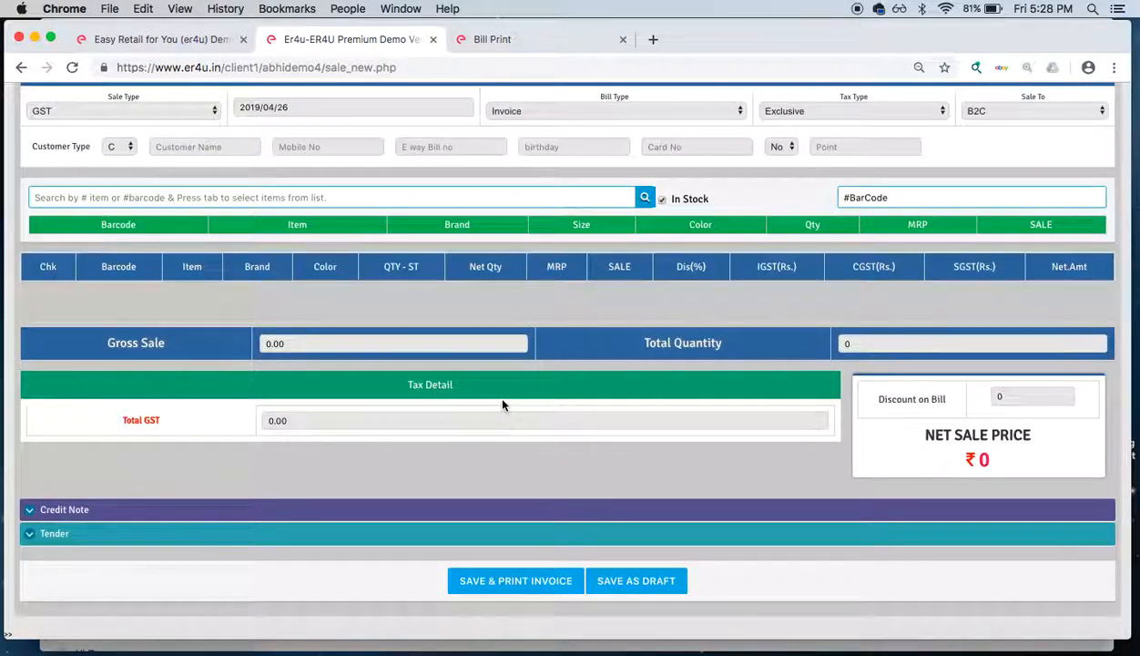
{"action": "scroll", "scroll_direction": "up", "scroll_amount": 3}
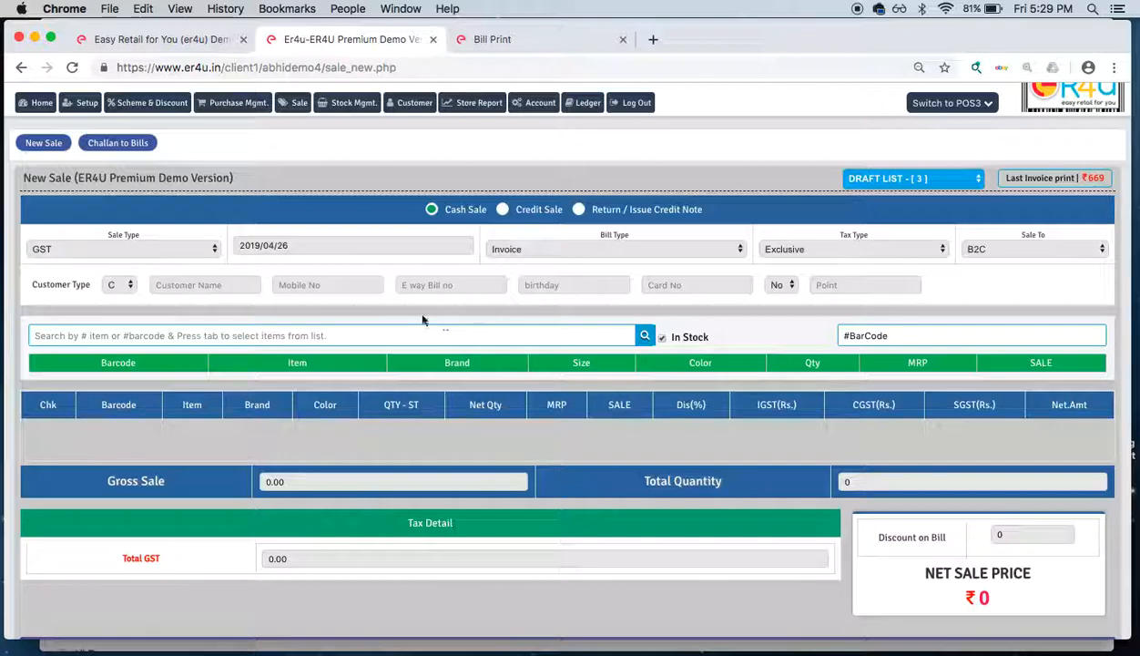
{"action": "mouse_move", "coordinate": [180, 118]}
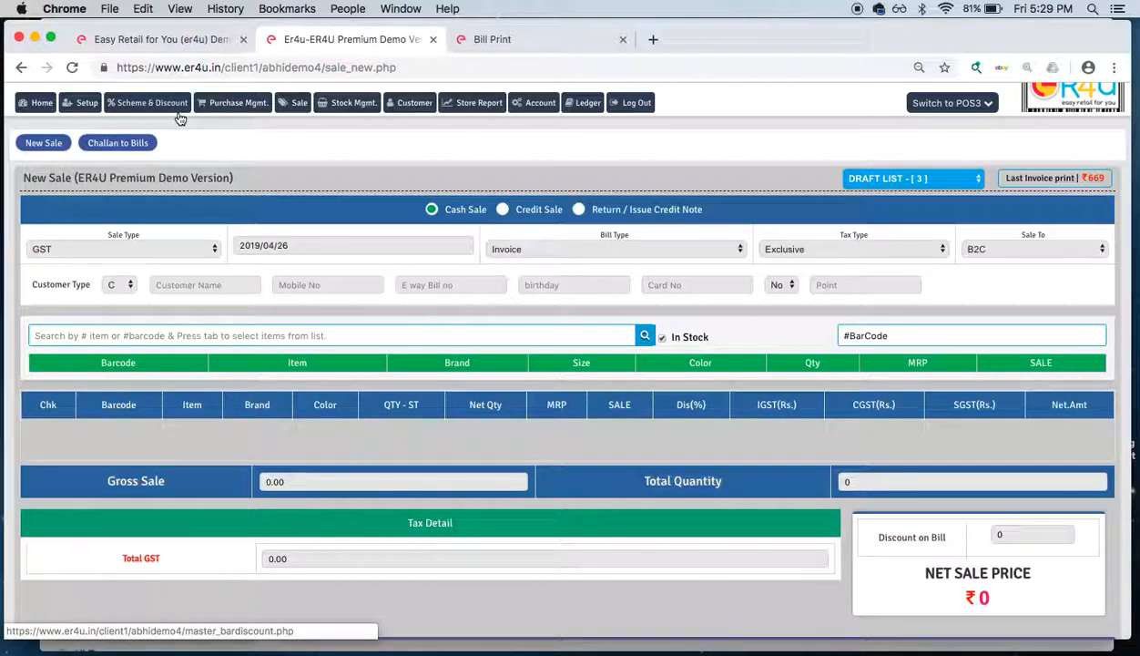
{"action": "left_click", "coordinate": [148, 102]}
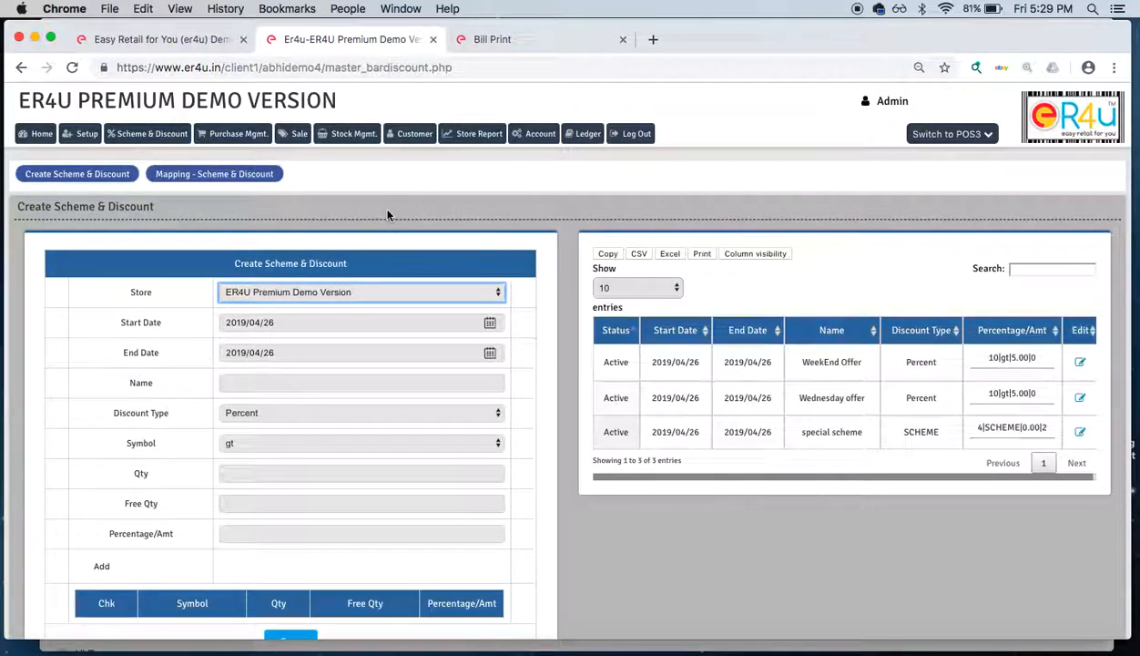